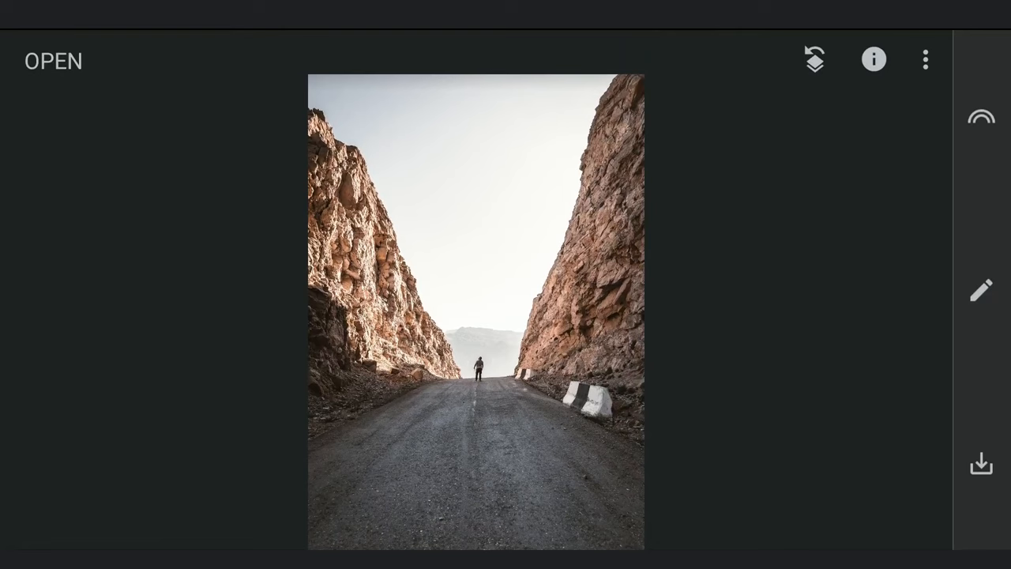
- Pull the Curves adjustment down so the canyon road photo goes fully black
click(981, 291)
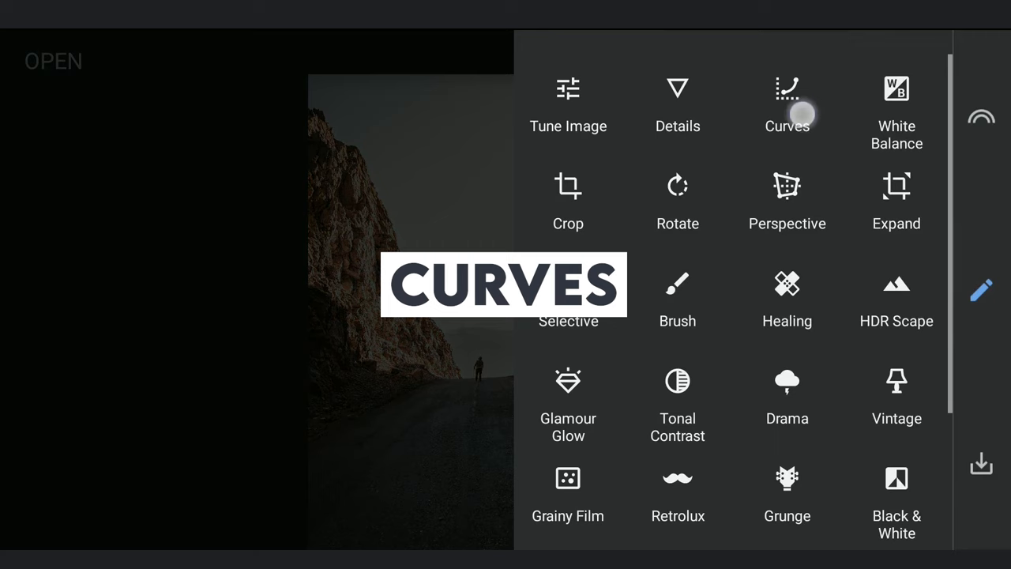
click(787, 102)
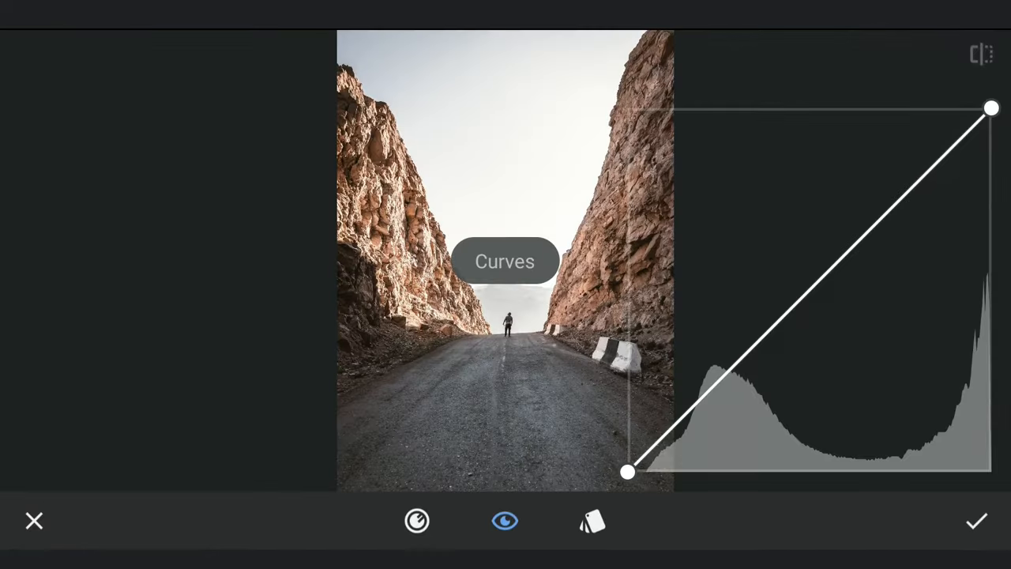
drag(993, 107, 992, 427)
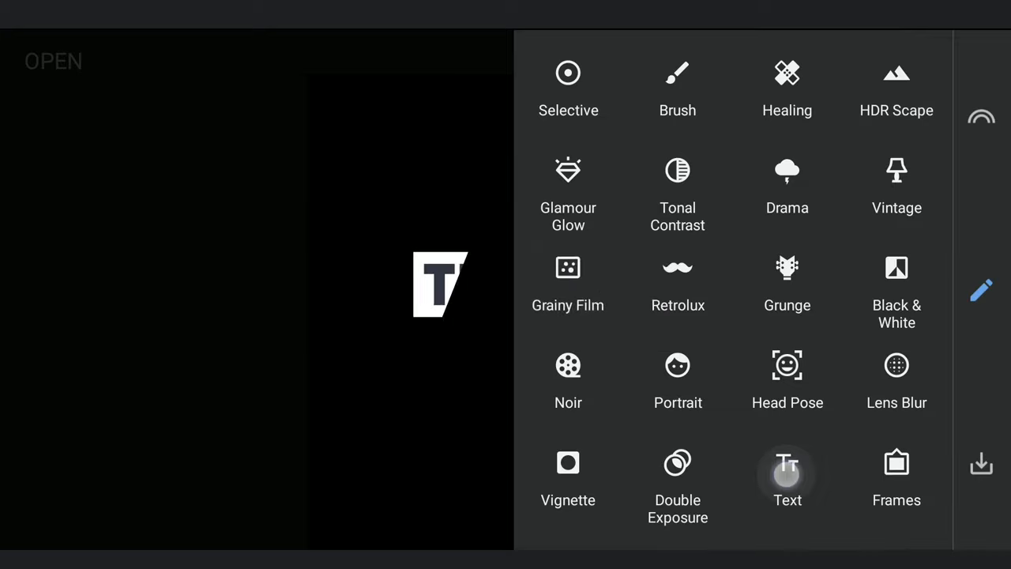
- Add a Text layer reading PATH in white bold near the bottom
click(787, 474)
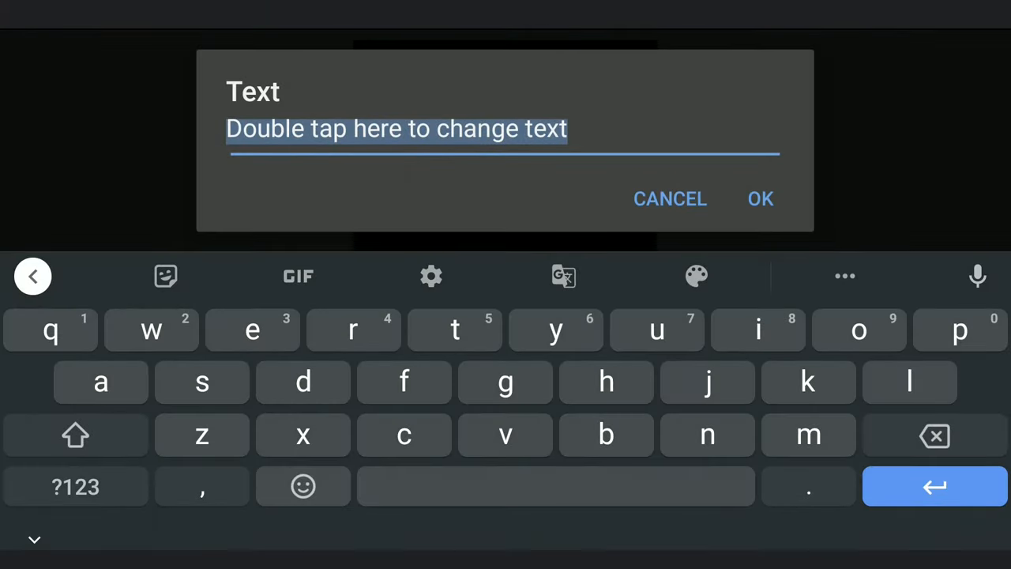
text(P)
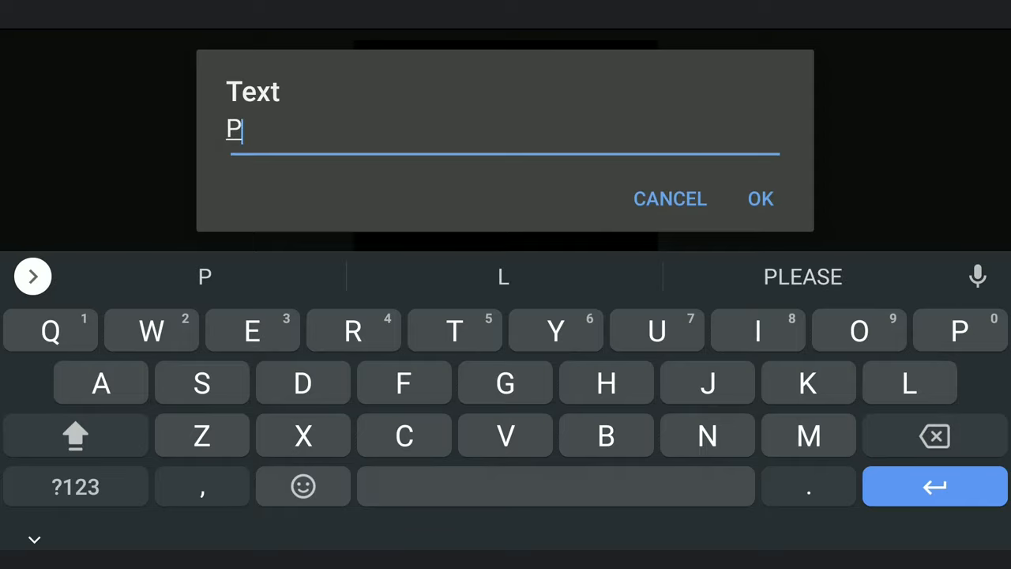
text(ATH)
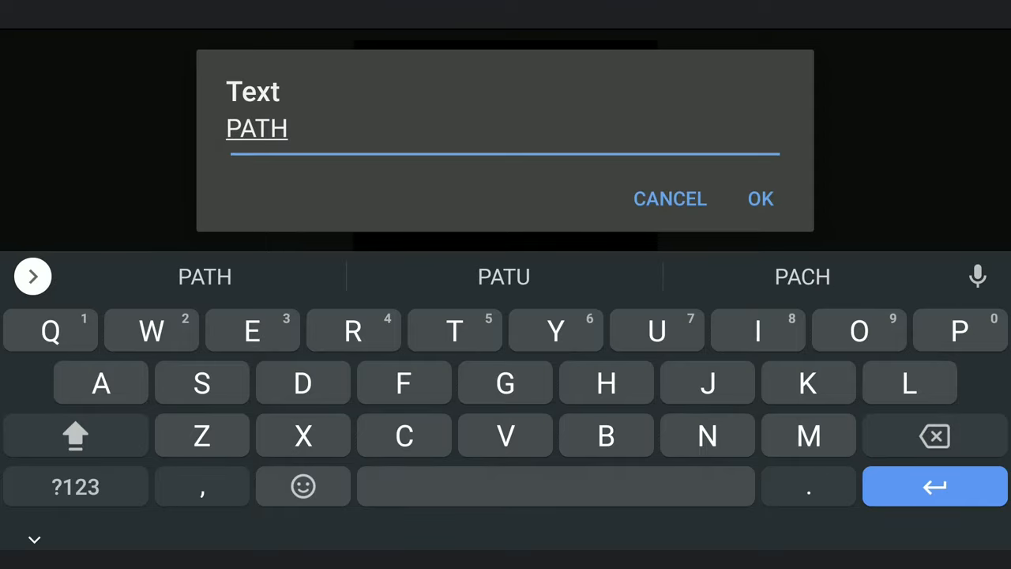
click(760, 199)
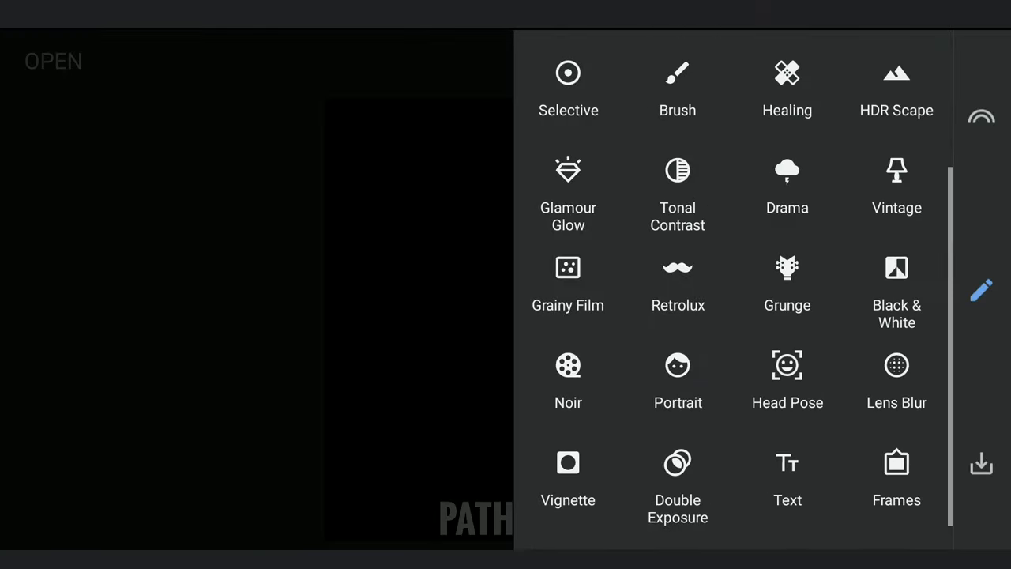
- Add a second text layer MY and adjust PATH so MY sits above it
click(787, 474)
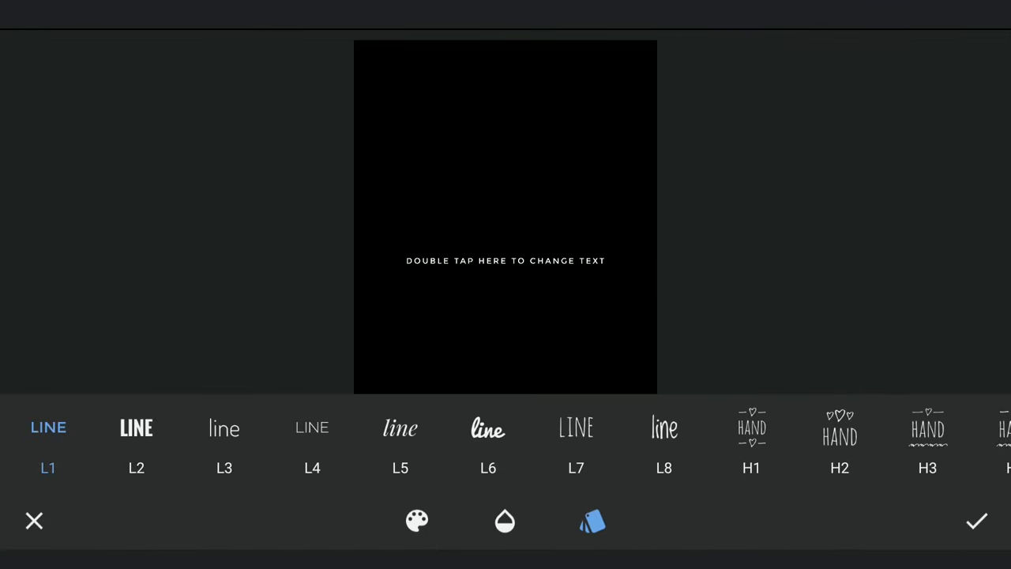
double_click(506, 261)
text(MY)
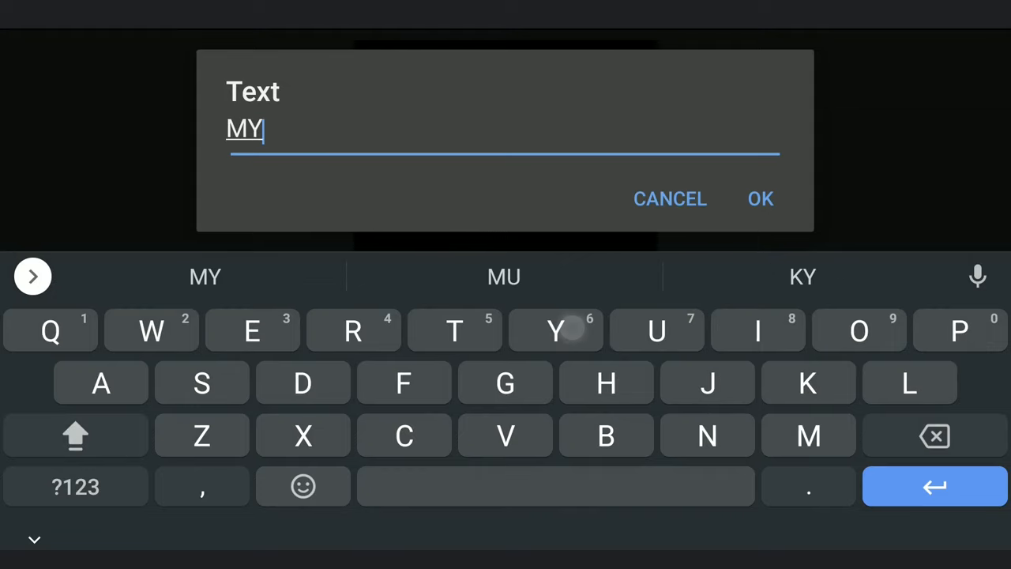
click(758, 200)
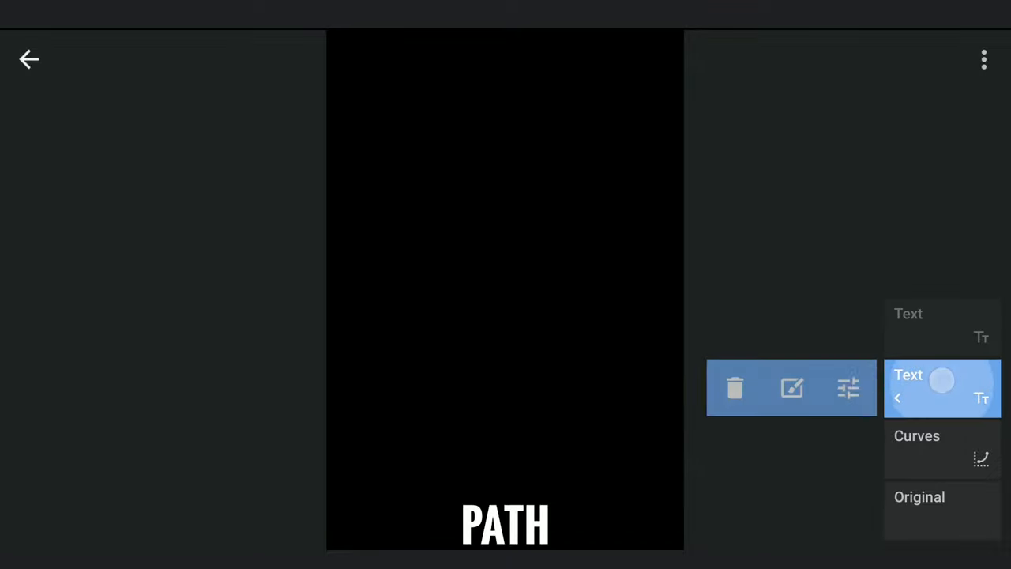
click(908, 375)
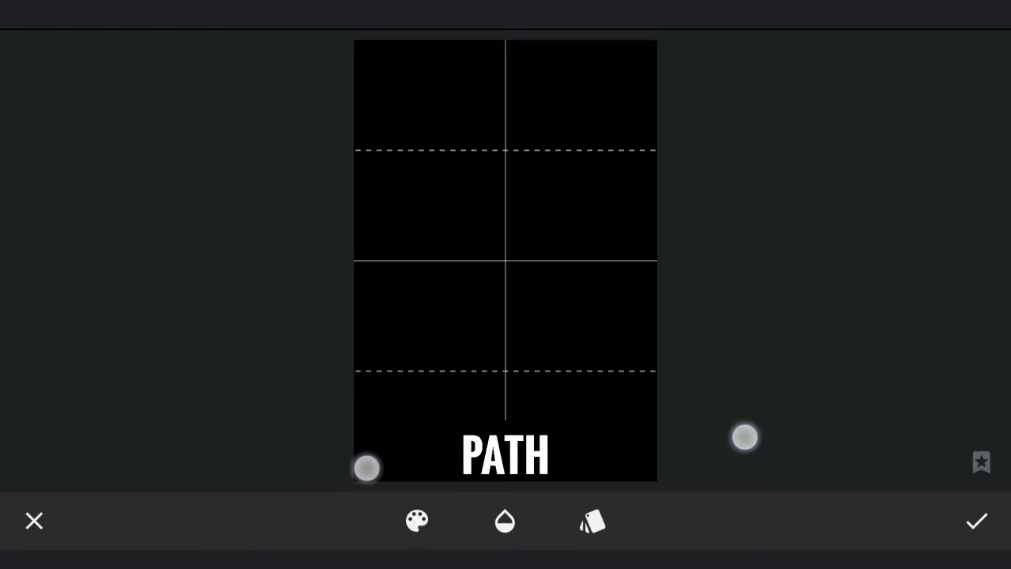
click(592, 522)
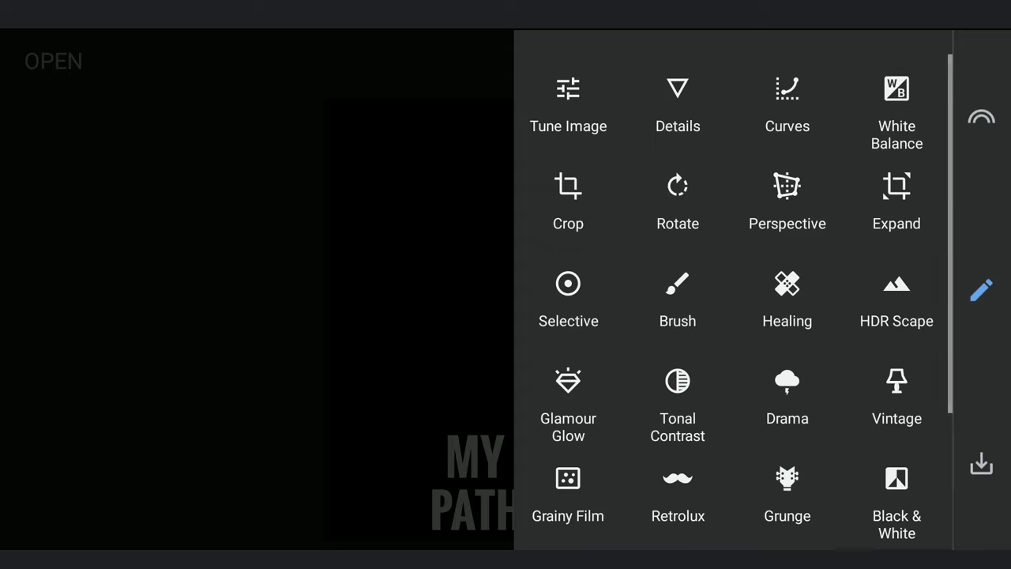
- Apply a first Perspective tilt widening the MY PATH text toward the bottom
click(787, 198)
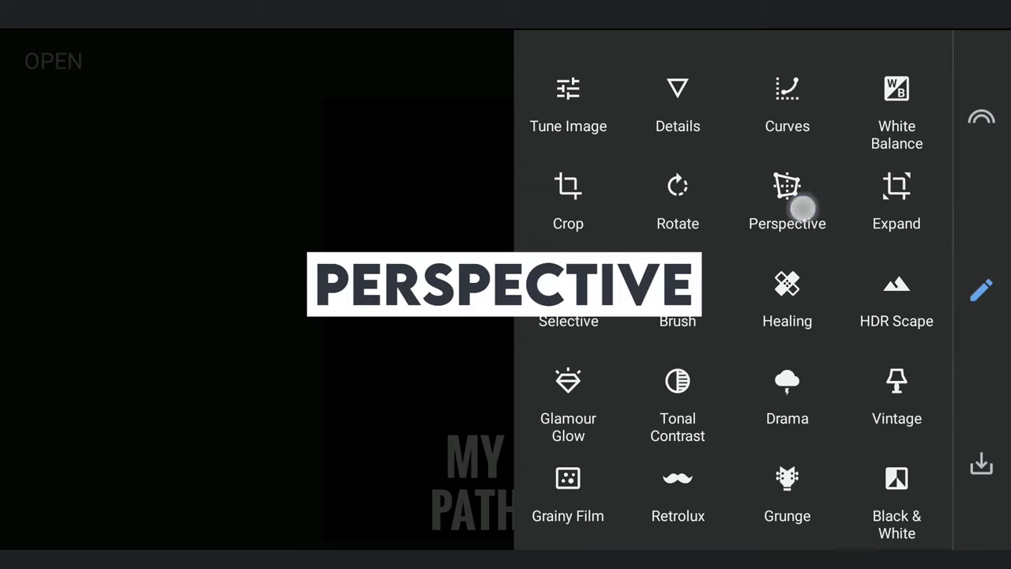
click(786, 198)
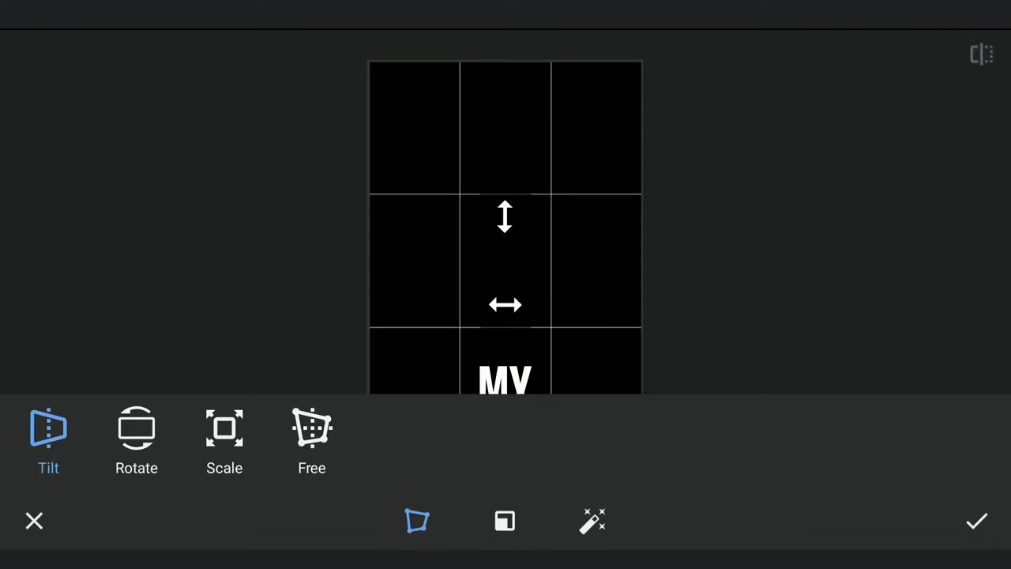
click(504, 521)
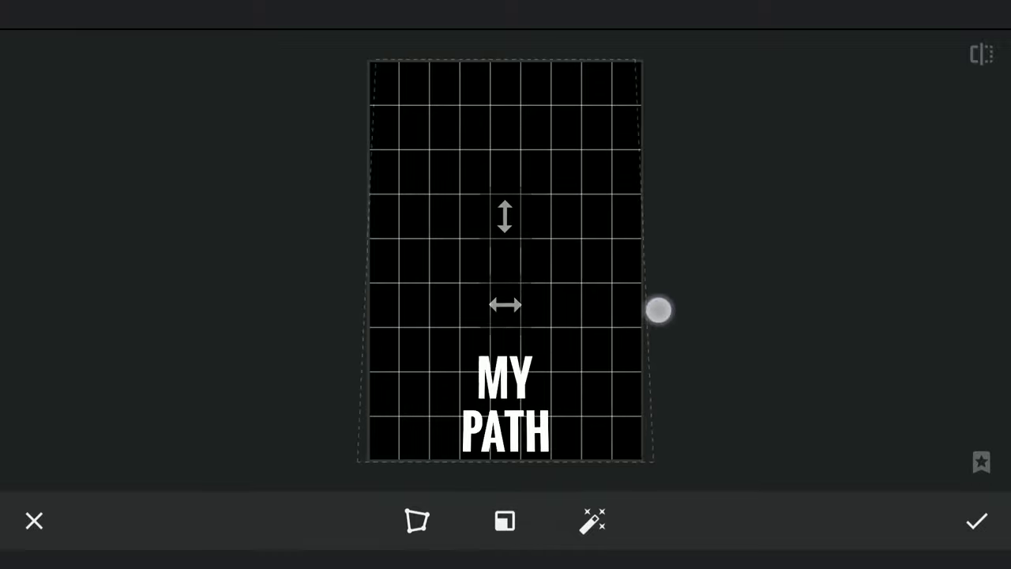
drag(660, 310, 645, 79)
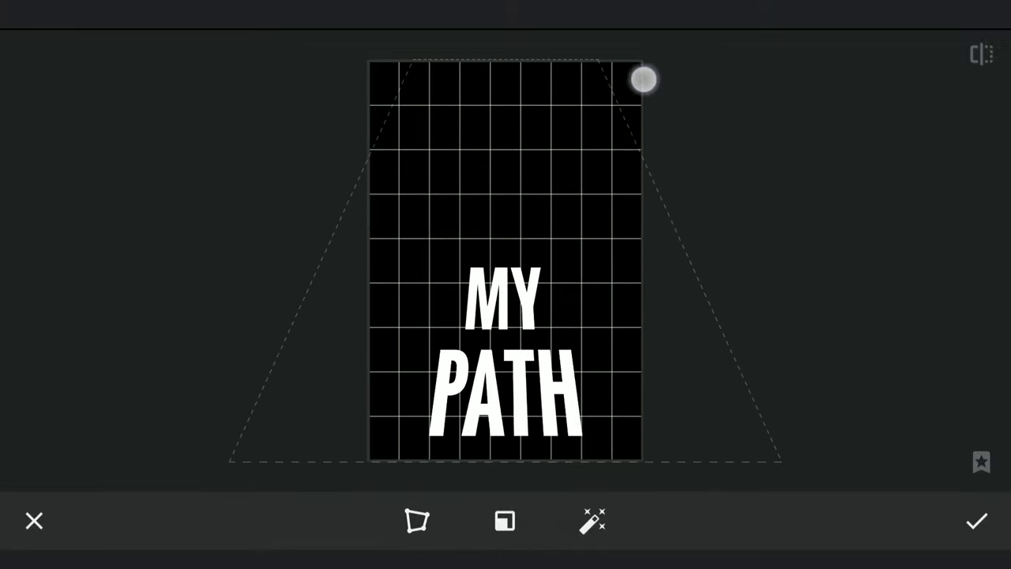
click(417, 522)
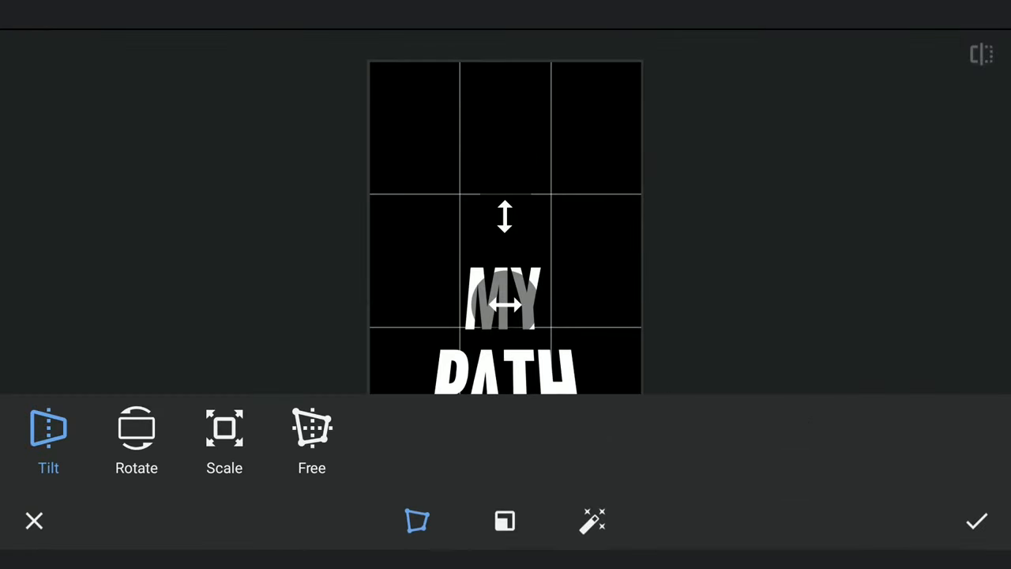
- Apply a second, stronger tilt so the lettering flares like a receding road
click(504, 522)
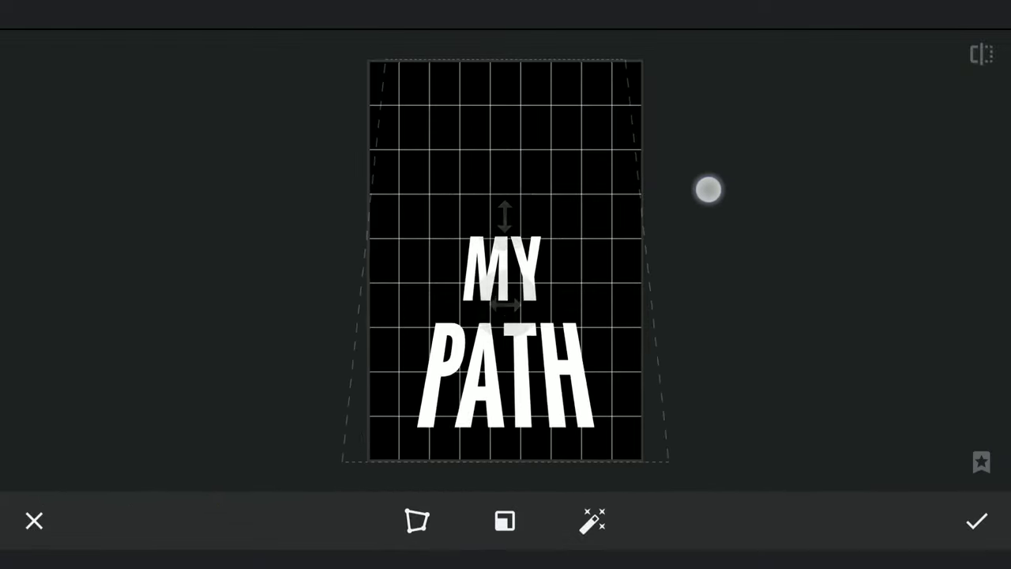
drag(708, 190, 681, 63)
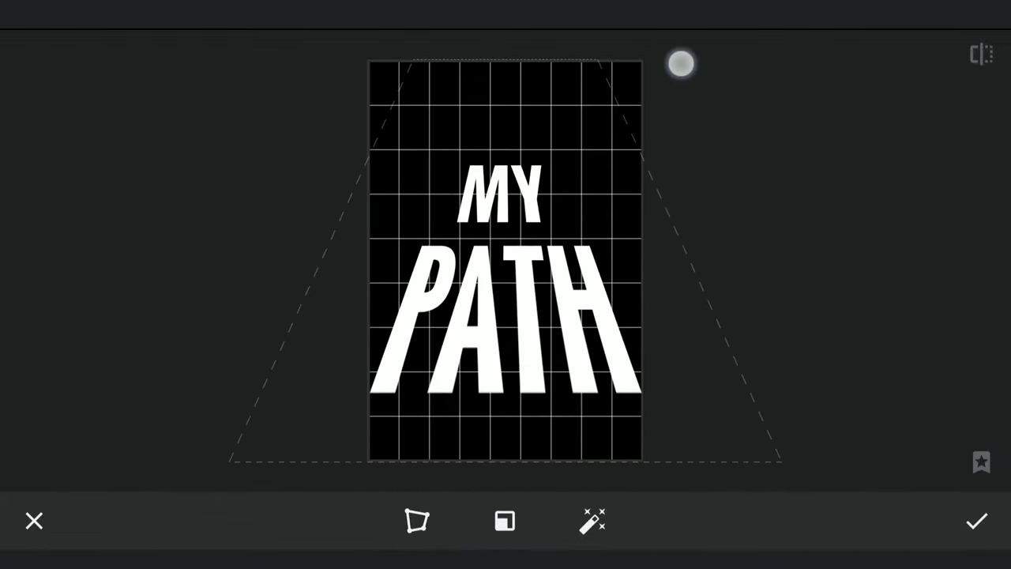
drag(681, 64, 681, 249)
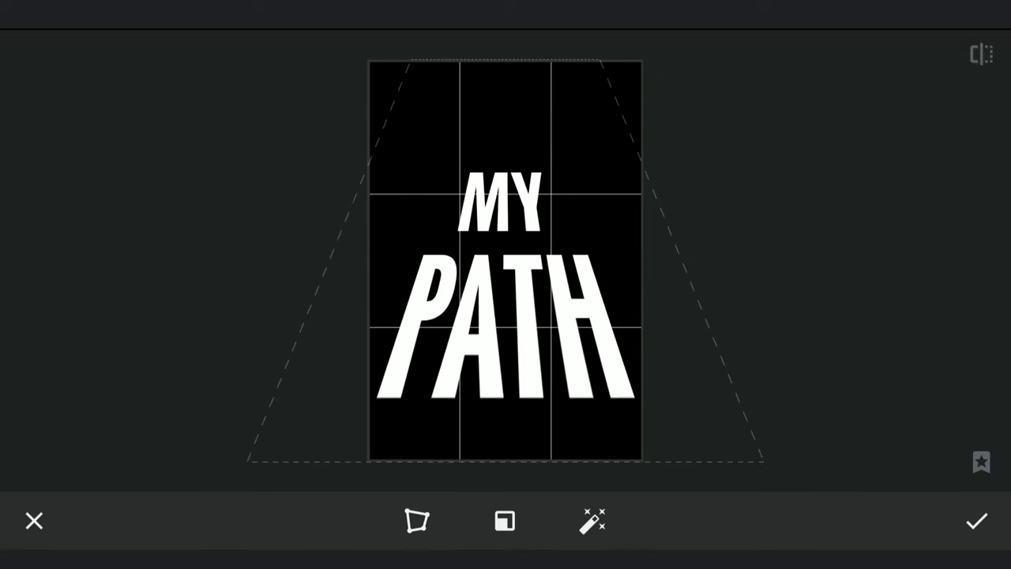
click(977, 521)
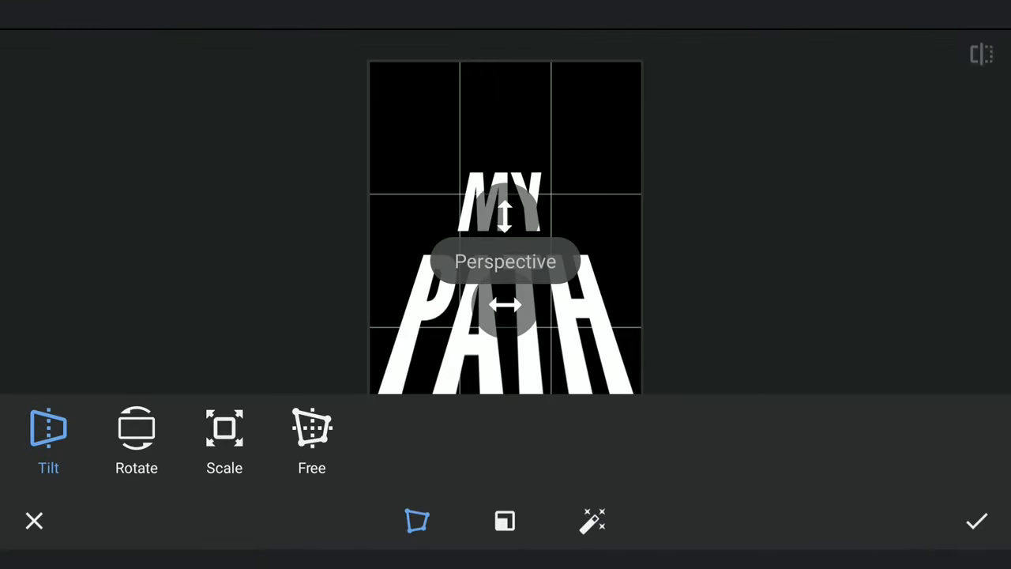
- Tilt once more to squash the MY PATH lettering flatter in steep perspective
click(504, 521)
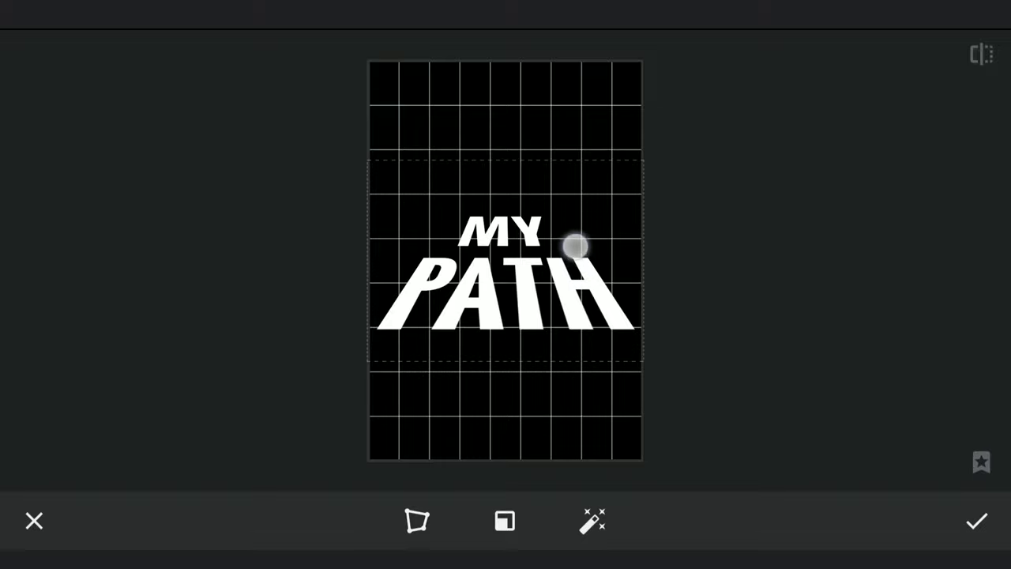
click(976, 521)
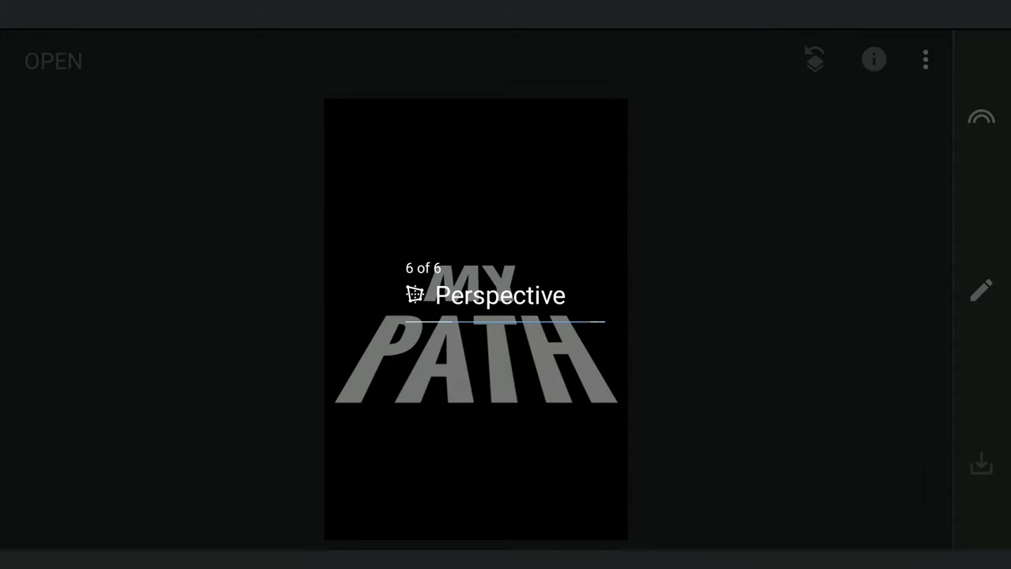
- Use View edits to return to the original unedited canyon road photo
click(815, 60)
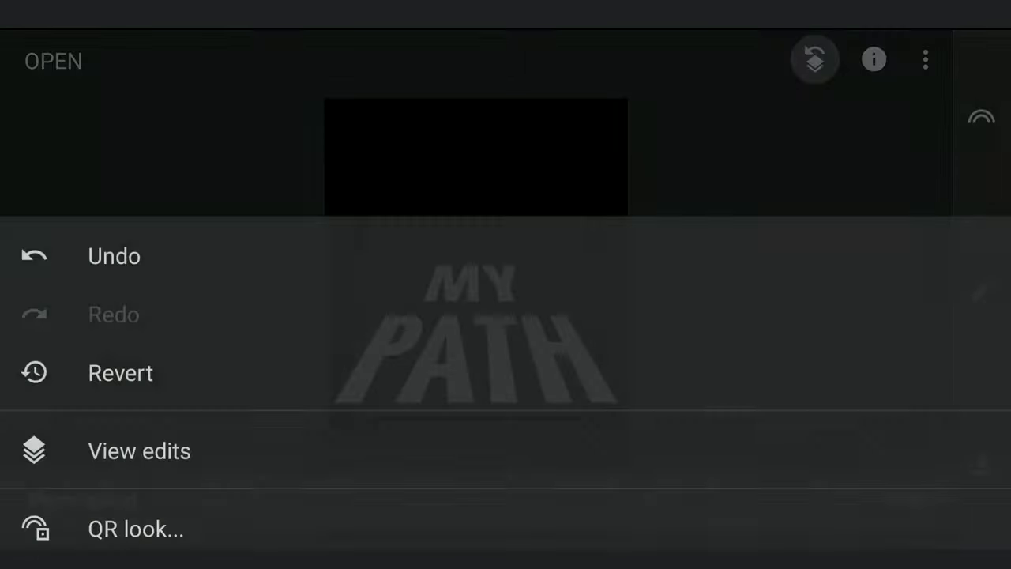
click(139, 450)
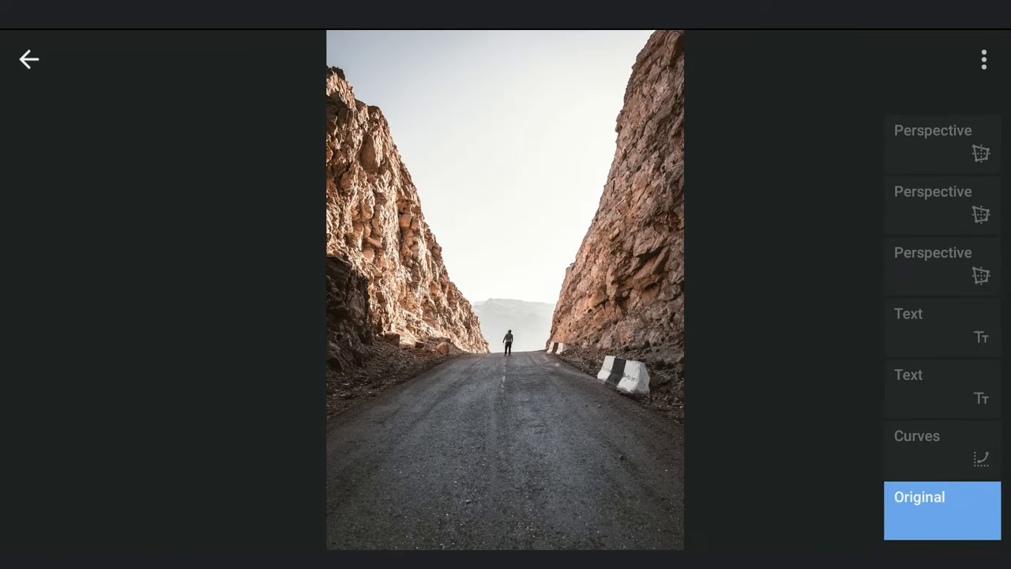
click(29, 60)
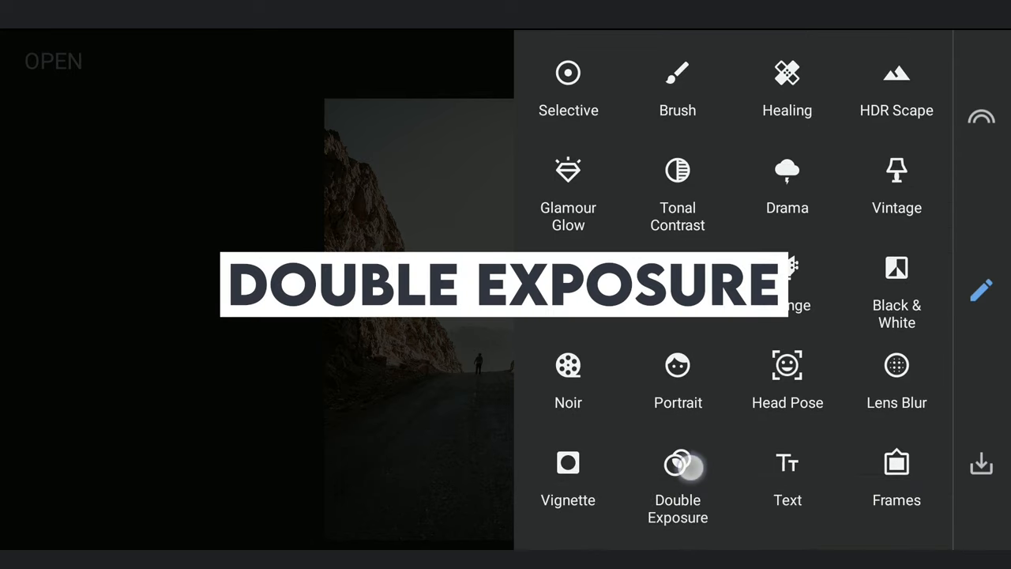
- In Double Exposure, blend the MY PATH layer over the road, settling on Overlay
click(676, 482)
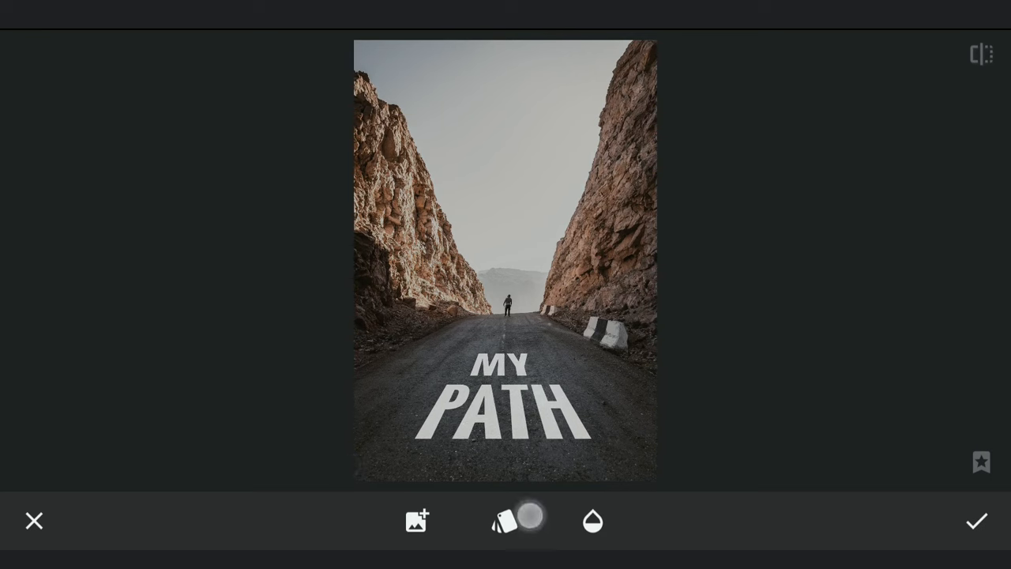
click(506, 521)
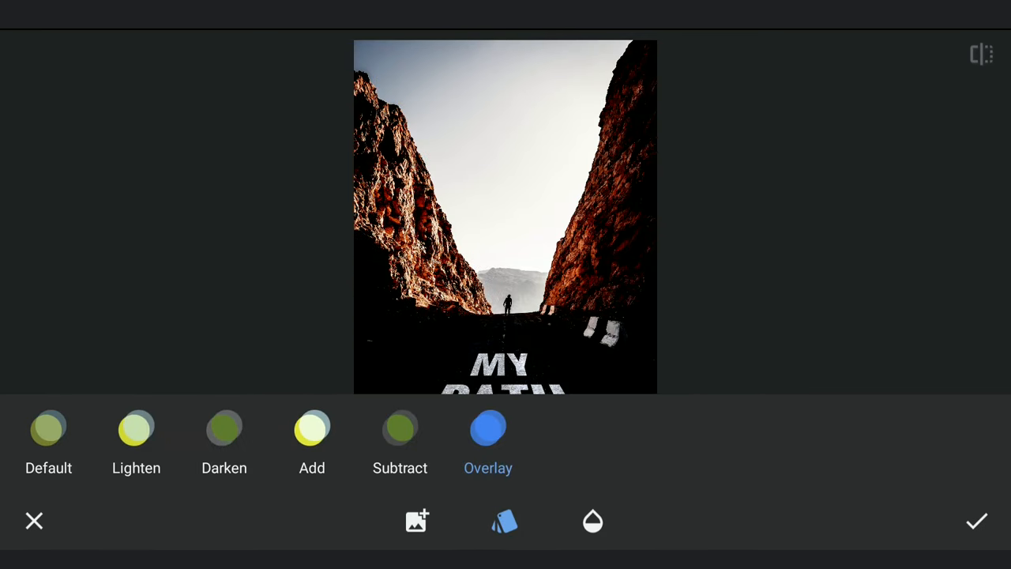
click(311, 429)
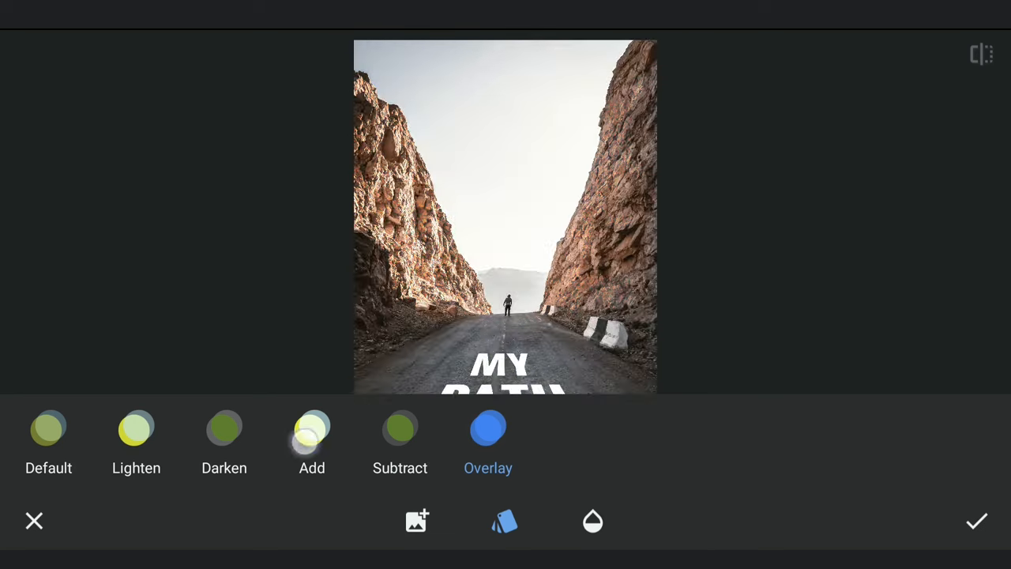
click(312, 430)
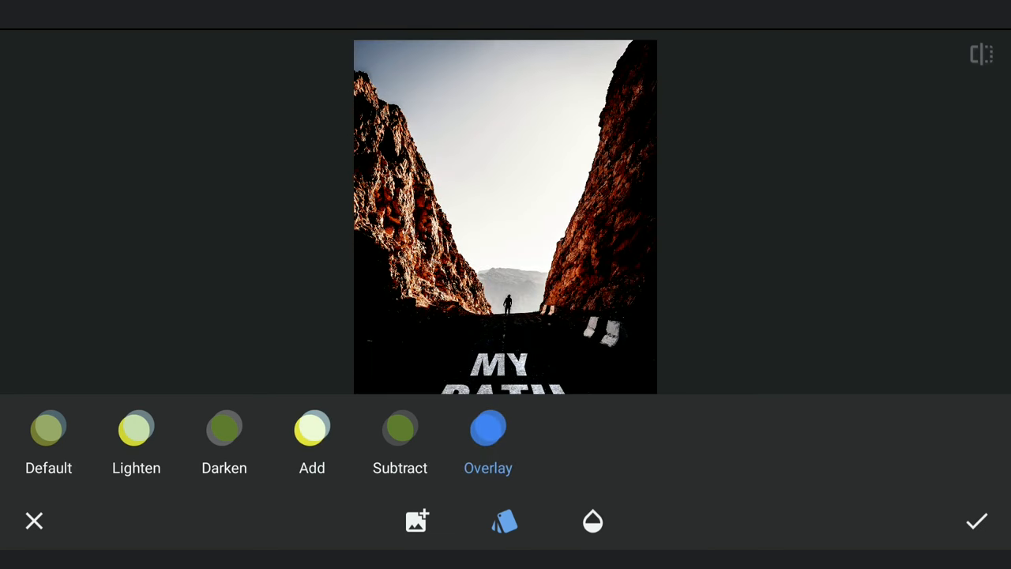
- Lower the text layer's opacity so it looks painted on the asphalt
click(593, 521)
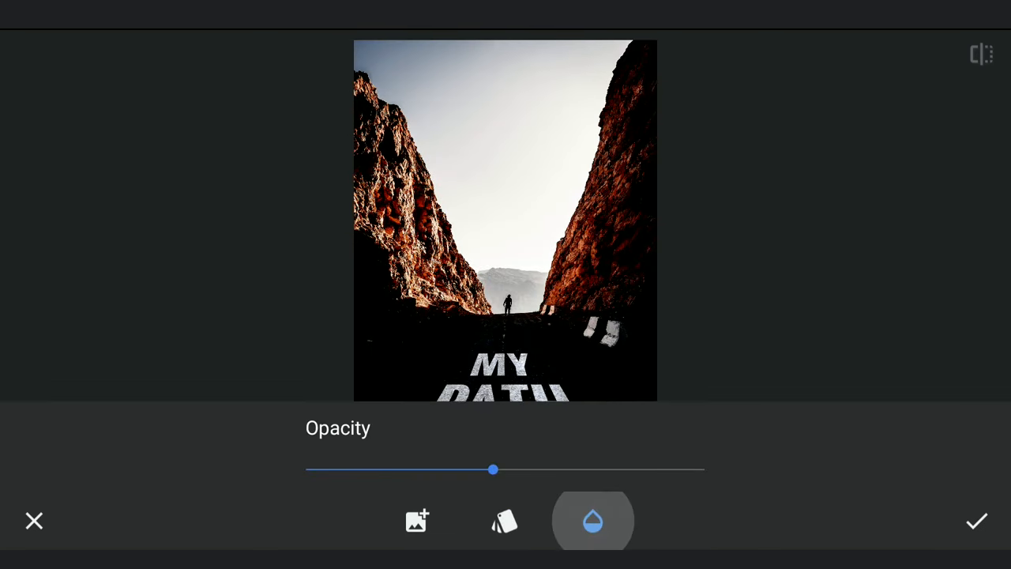
drag(493, 471, 357, 462)
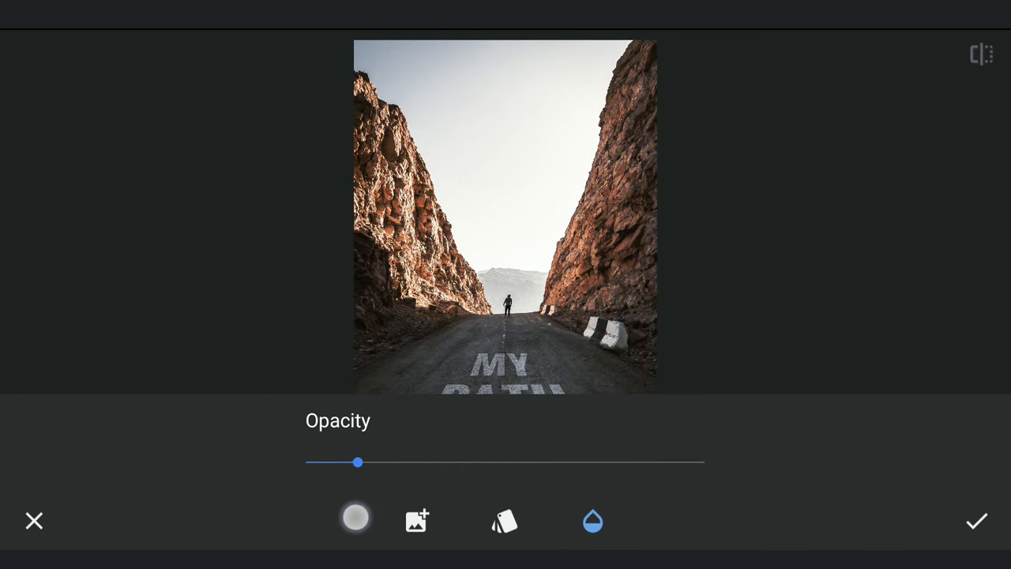
drag(357, 462, 364, 461)
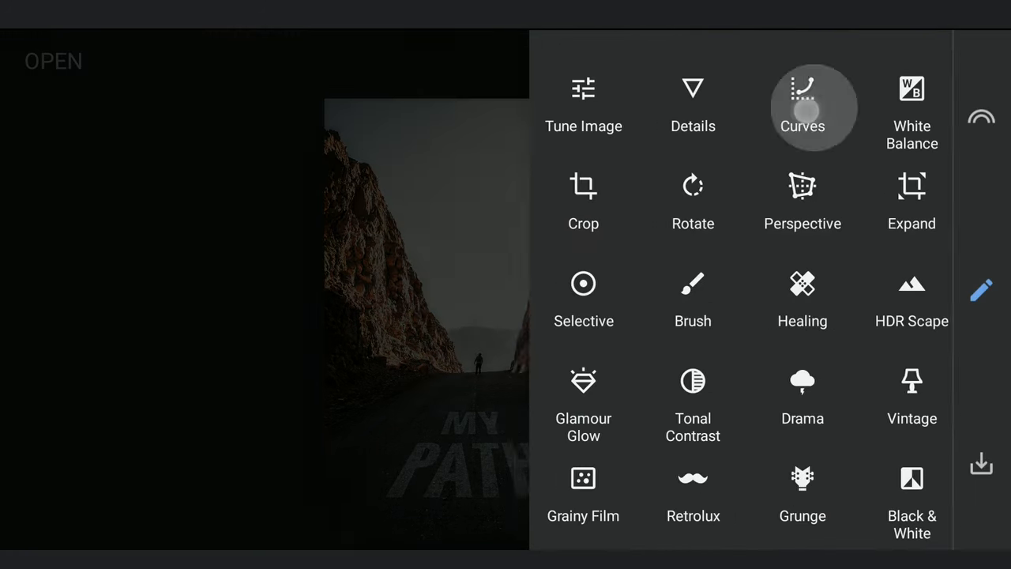
- Lift the curve to brighten the road photo and its MY PATH lettering
click(803, 103)
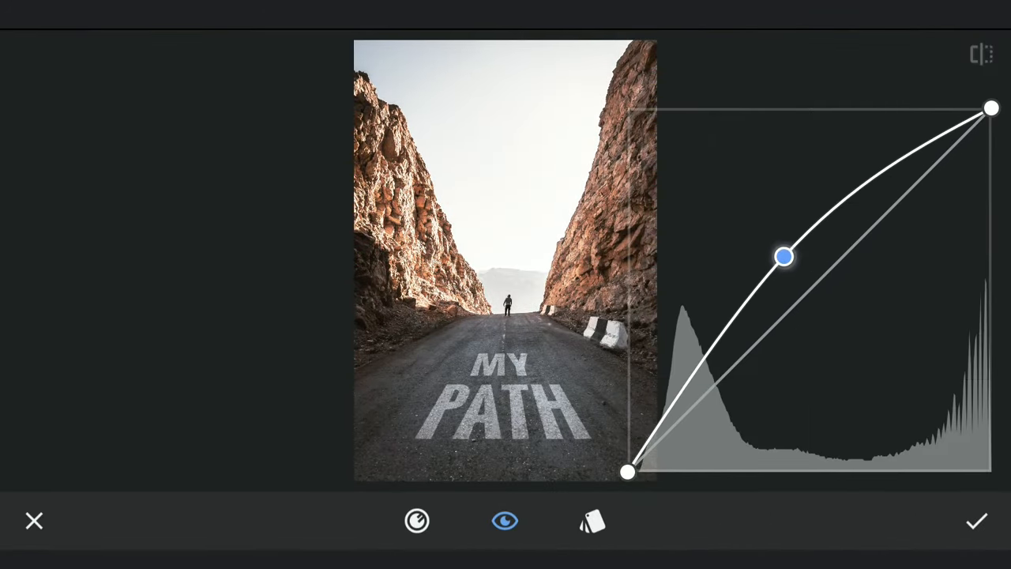
click(977, 522)
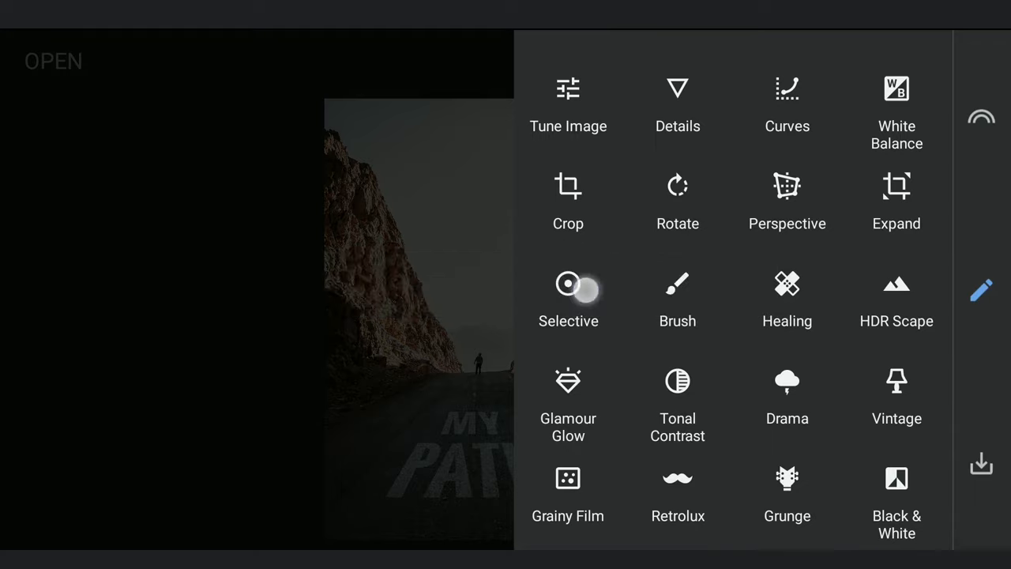
- Selective point on the text with Brightness -30 and Structure +31, applied
click(569, 299)
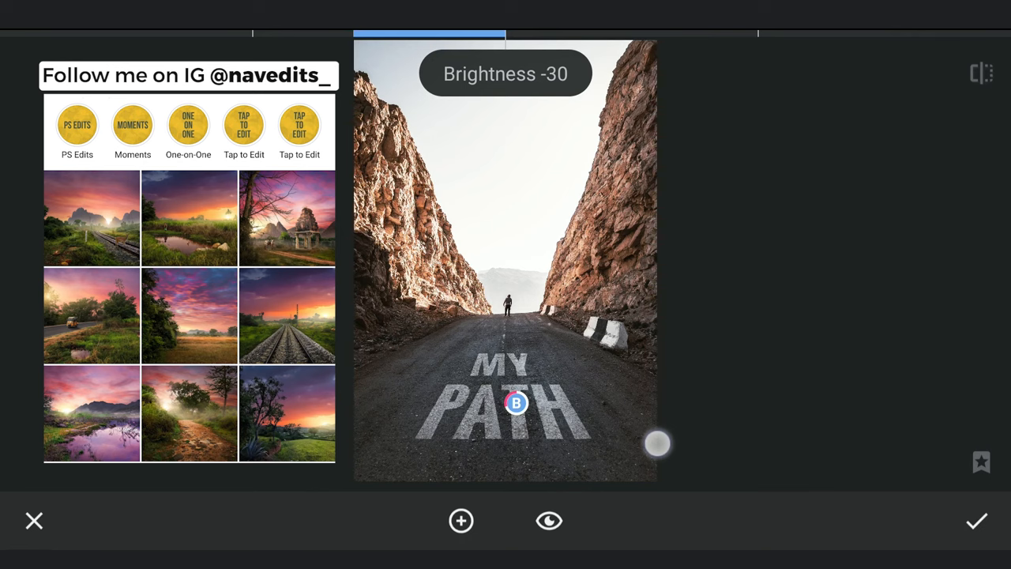
drag(657, 442, 751, 426)
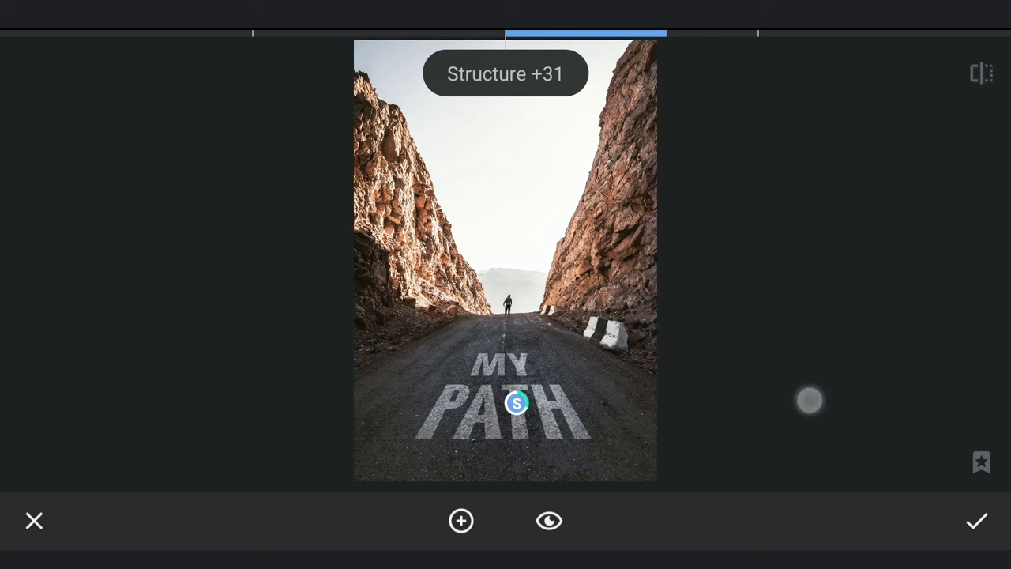
click(977, 521)
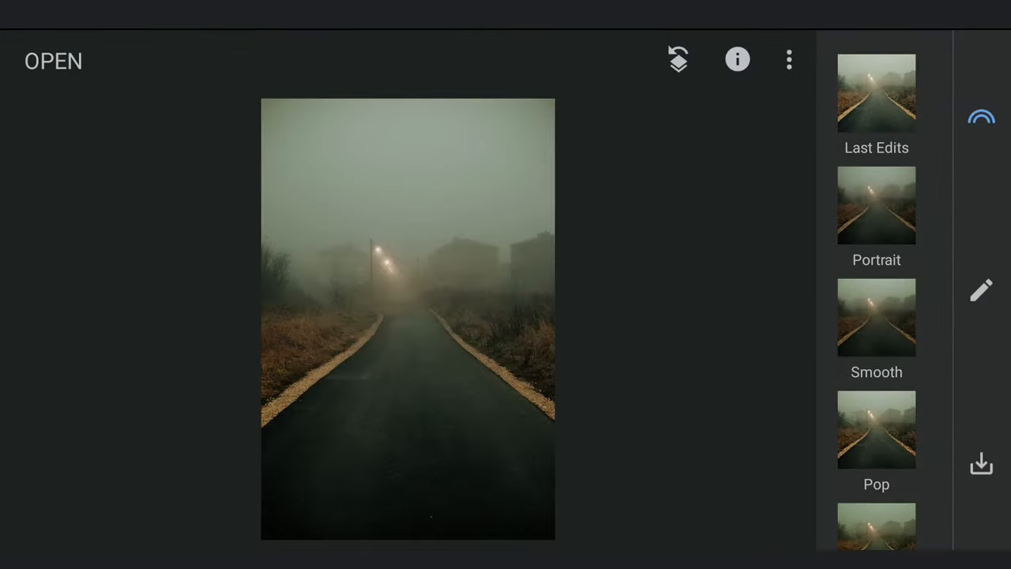
- Black out the foggy road photo and start a thin-style yellow text layer
click(981, 290)
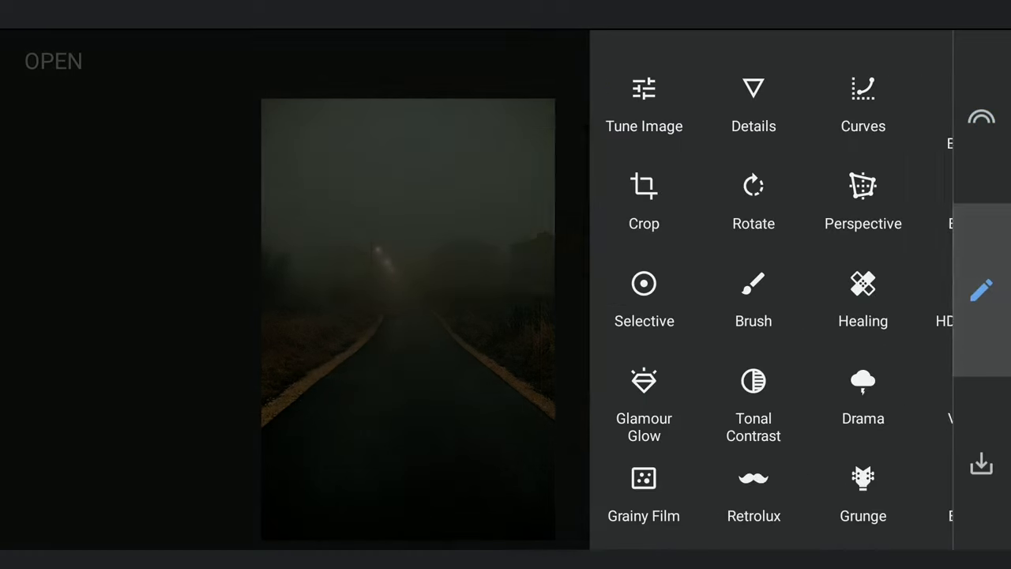
click(863, 103)
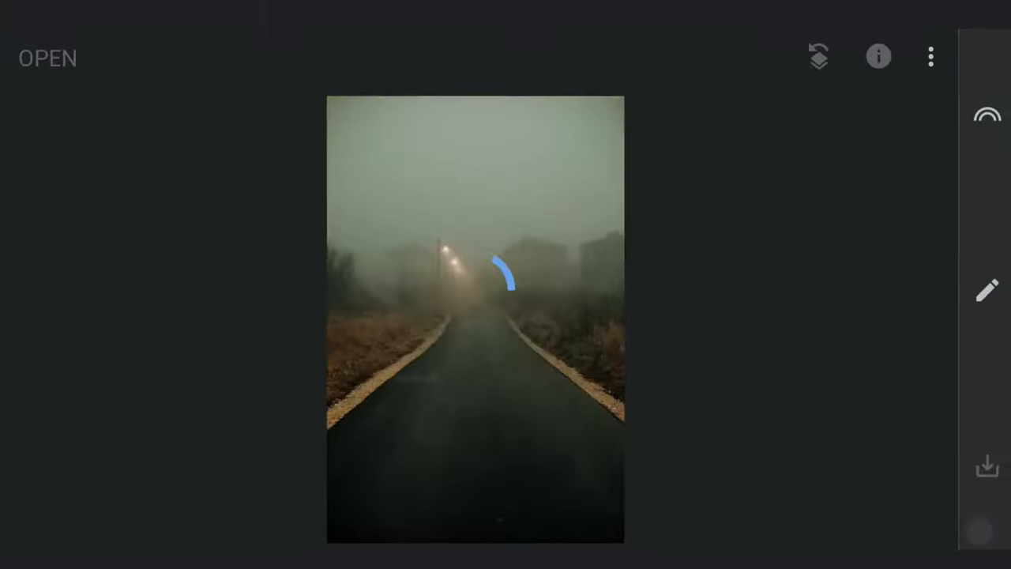
click(987, 291)
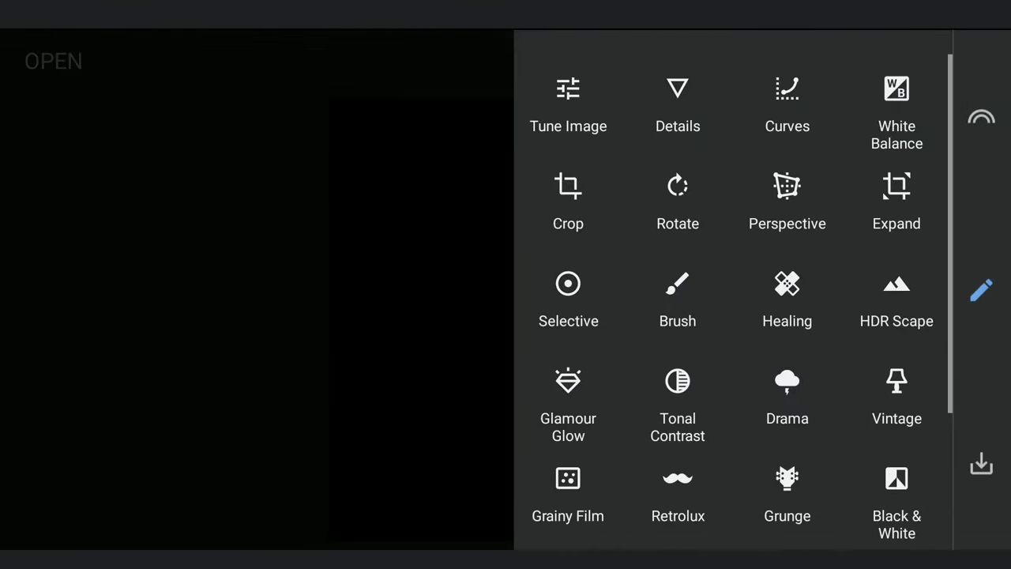
click(885, 489)
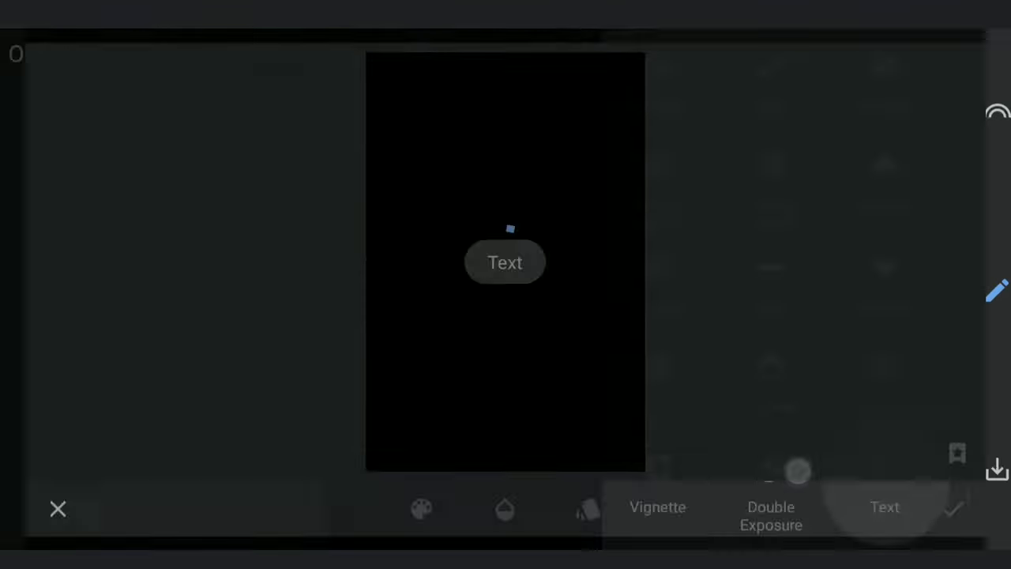
click(885, 506)
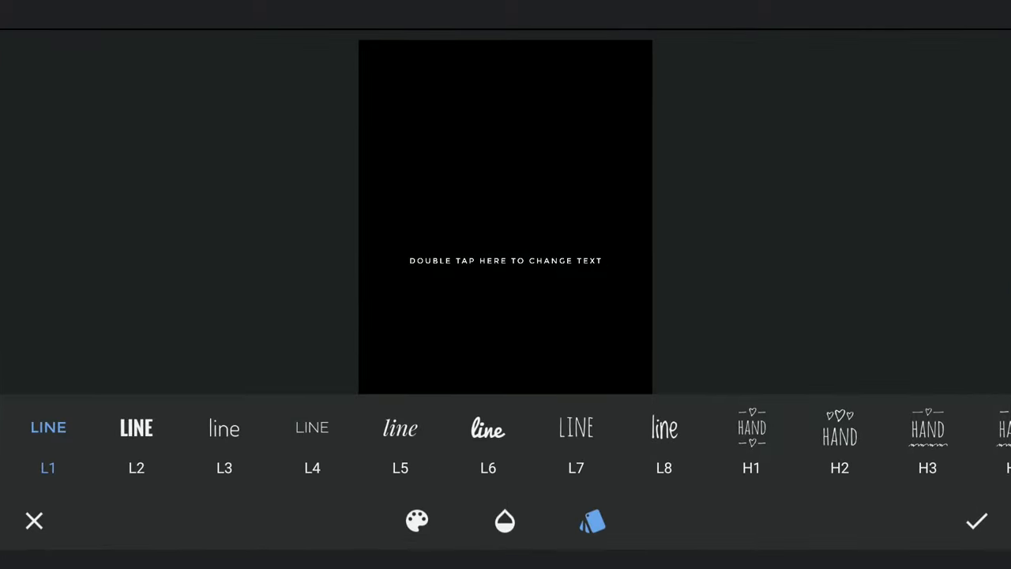
click(977, 521)
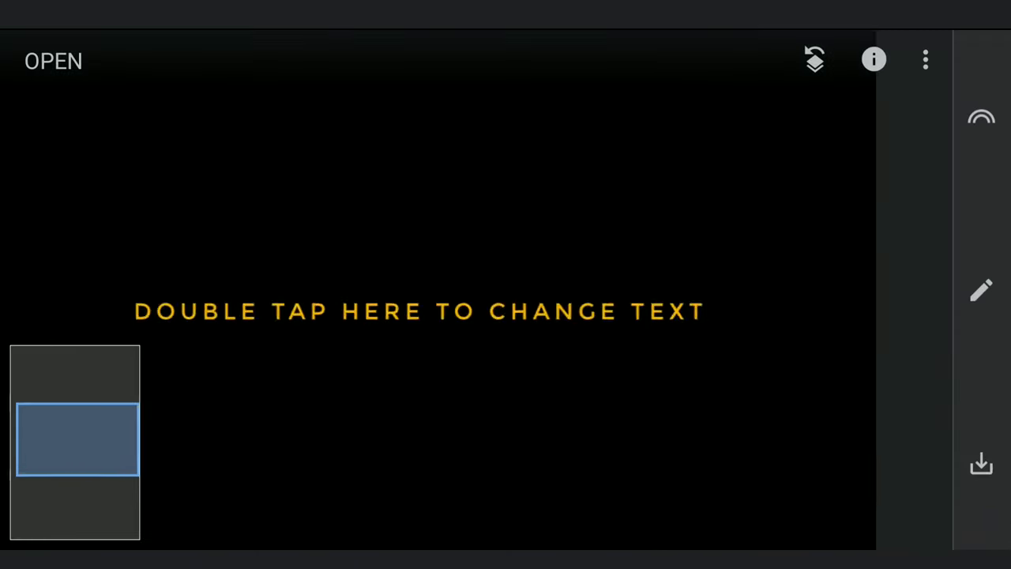
- Enter ROAD TO HEAVEN in three lines, move it to the bottom and apply
double_click(420, 310)
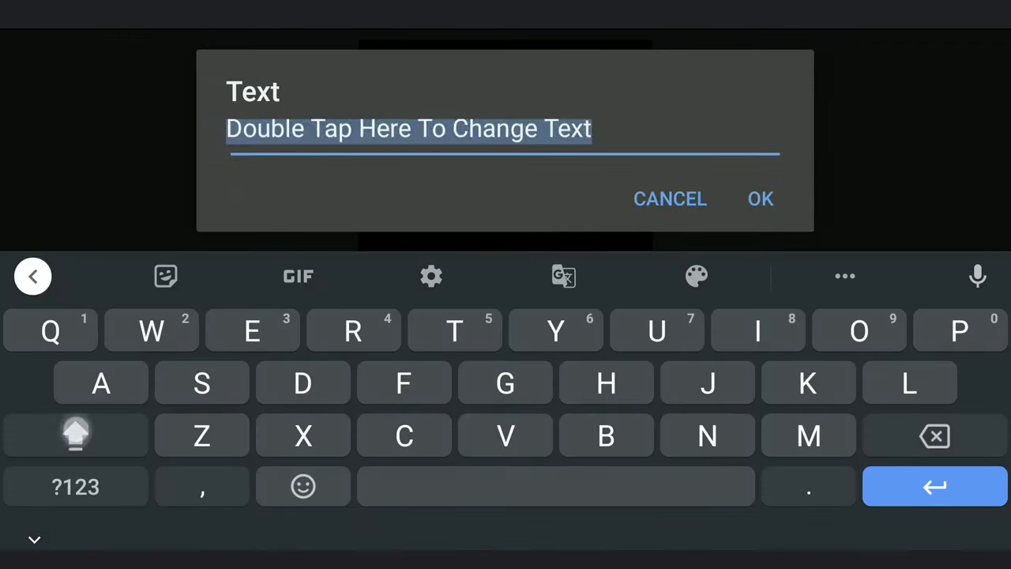
click(760, 199)
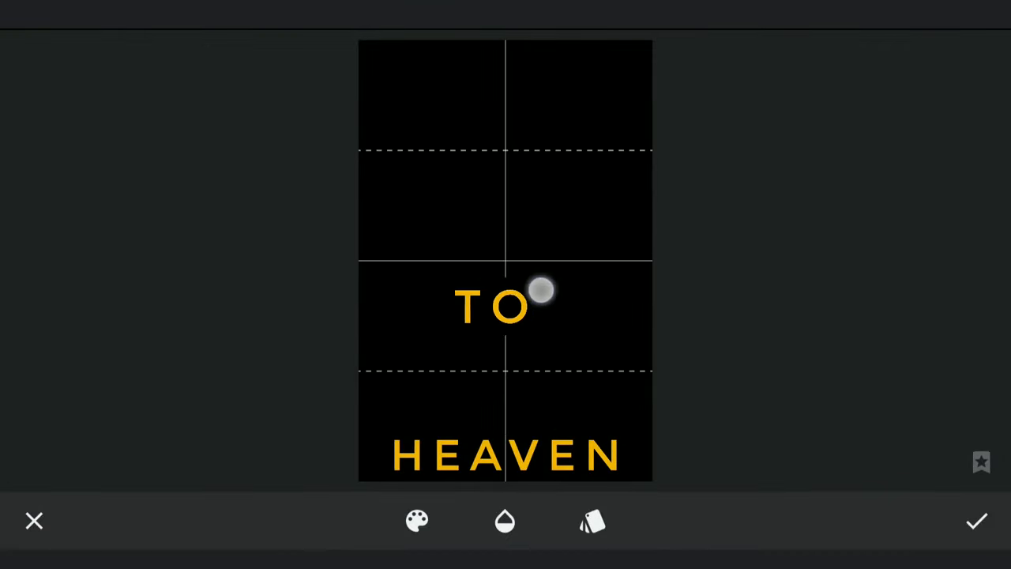
click(977, 521)
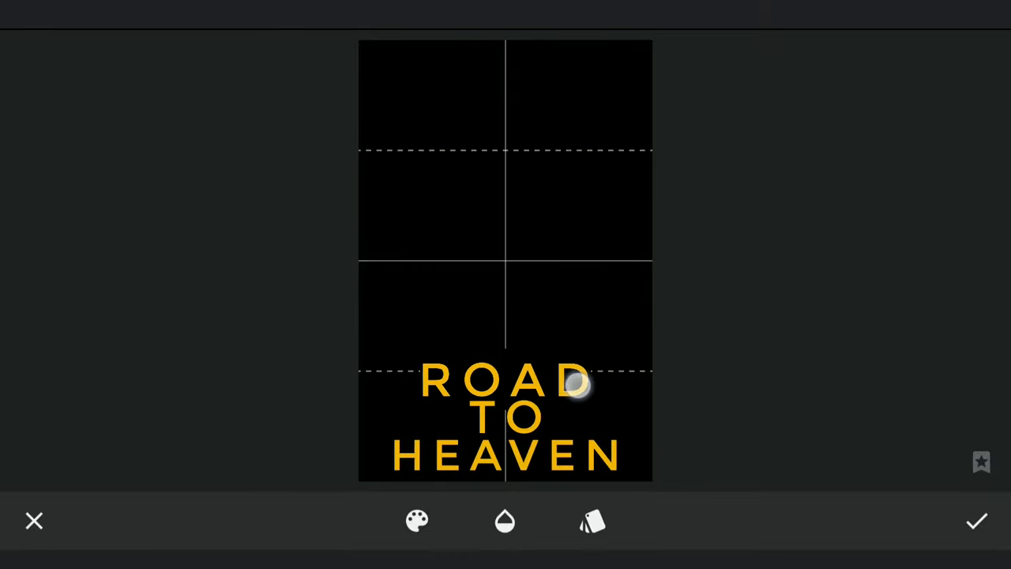
click(976, 521)
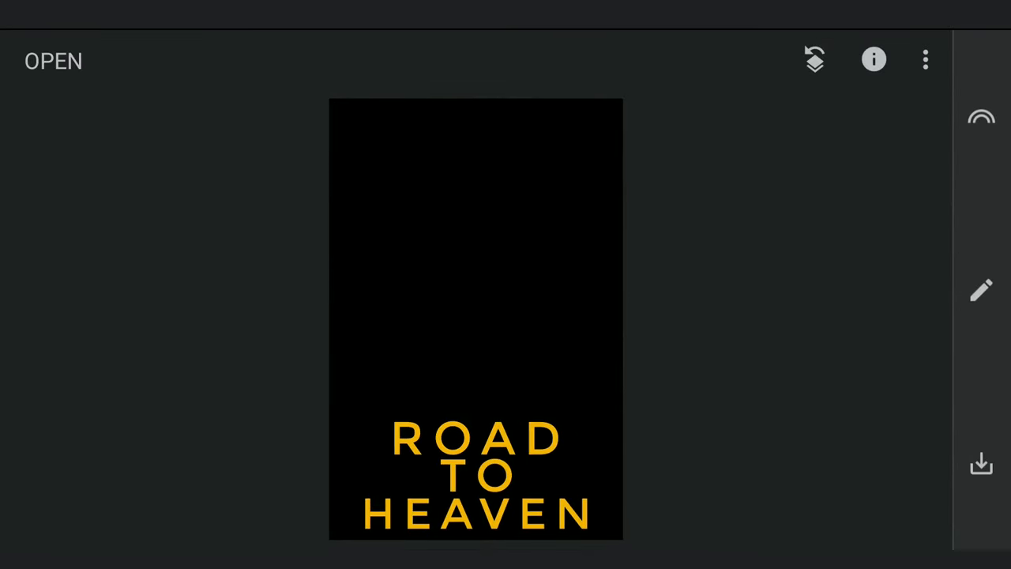
- Expand the black ROAD TO HEAVEN image sideways with black fill until the canvas is roughly square
click(981, 290)
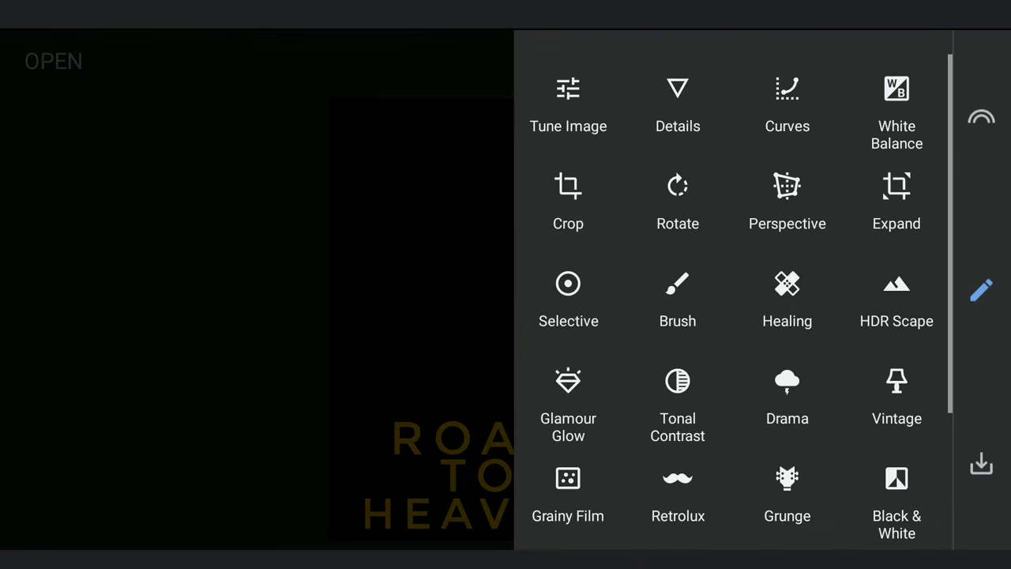
click(898, 198)
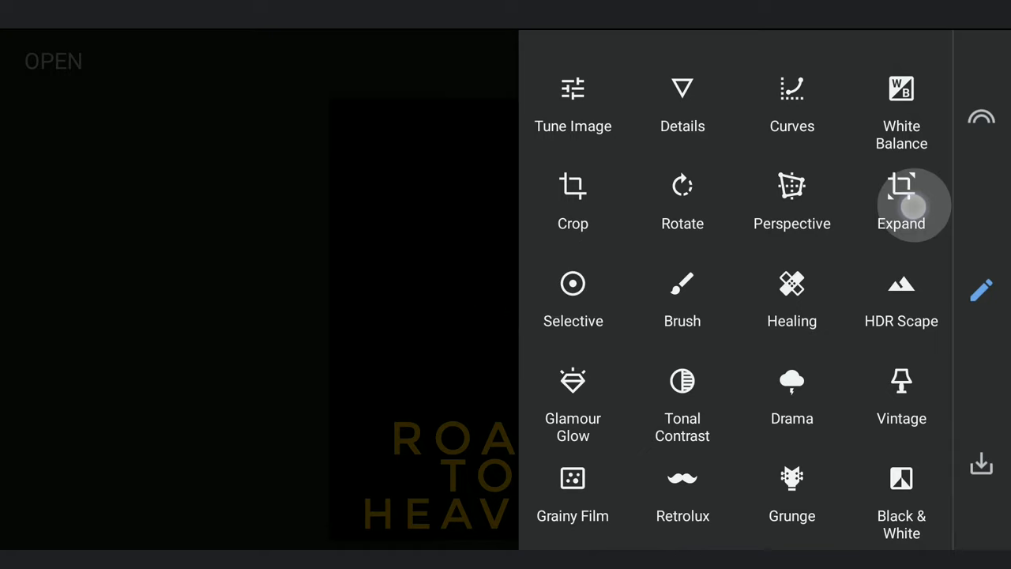
click(901, 202)
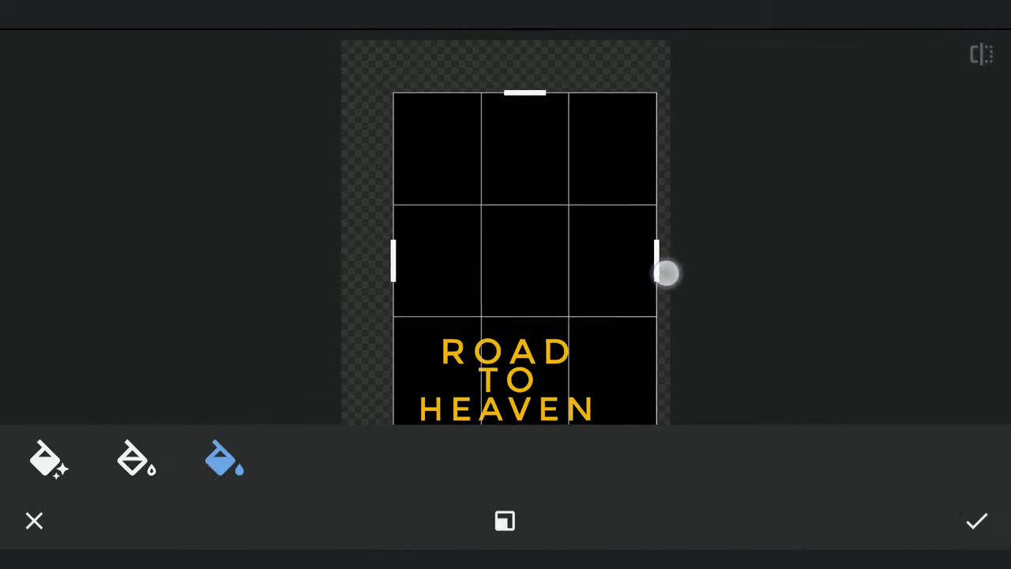
click(976, 520)
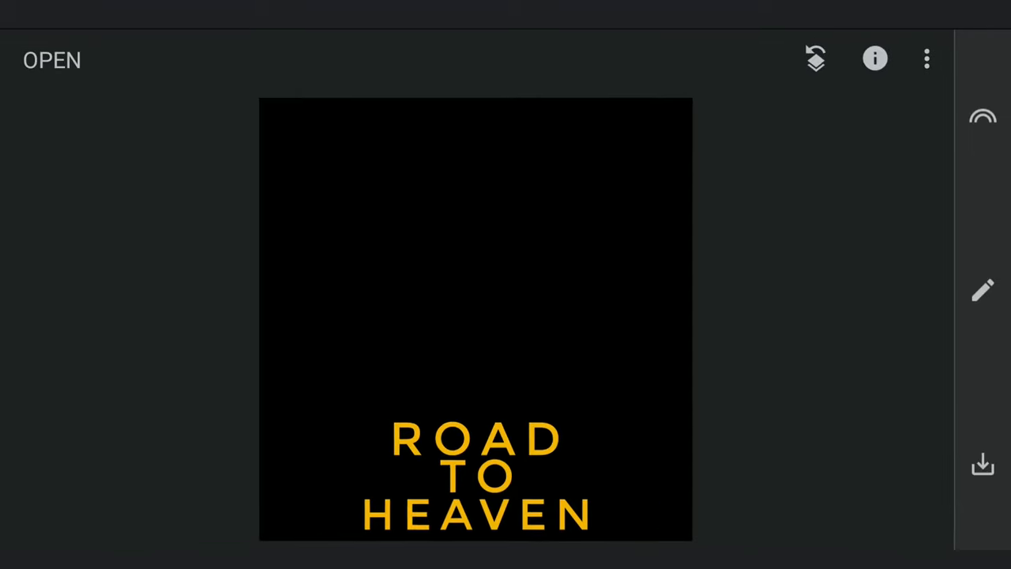
click(983, 291)
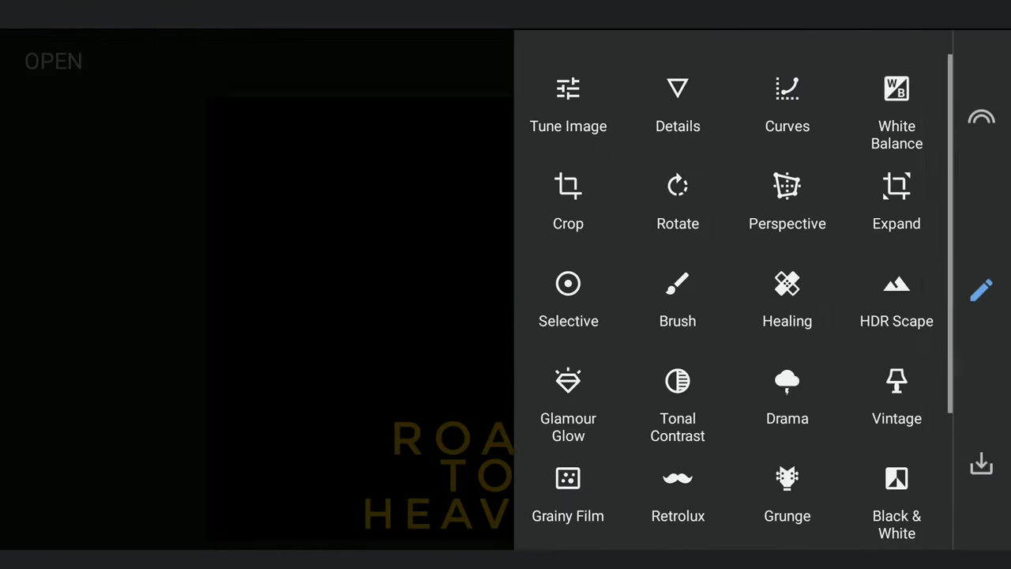
- Apply a free corner Perspective warp to the ROAD TO HEAVEN lettering
click(569, 202)
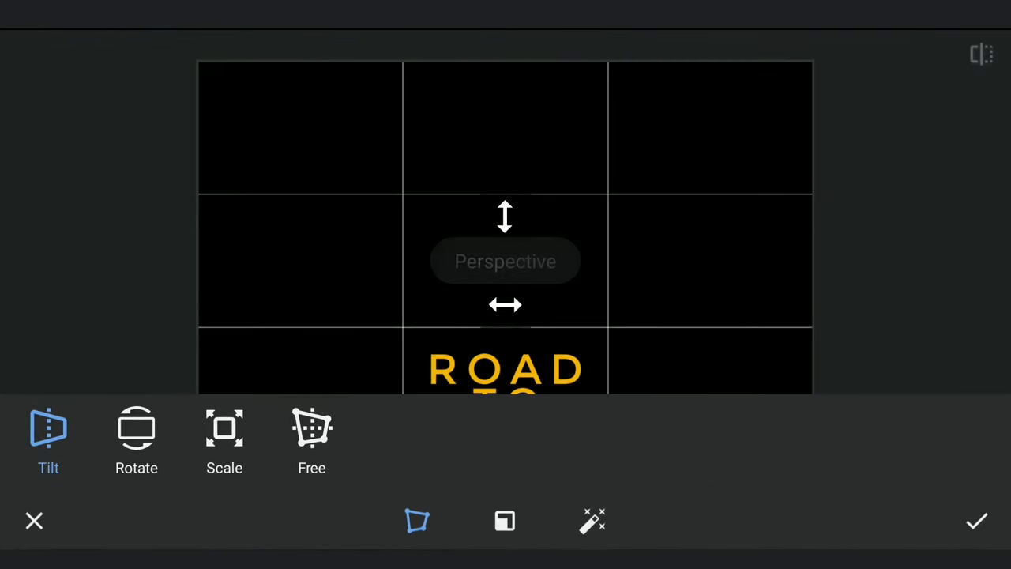
click(504, 521)
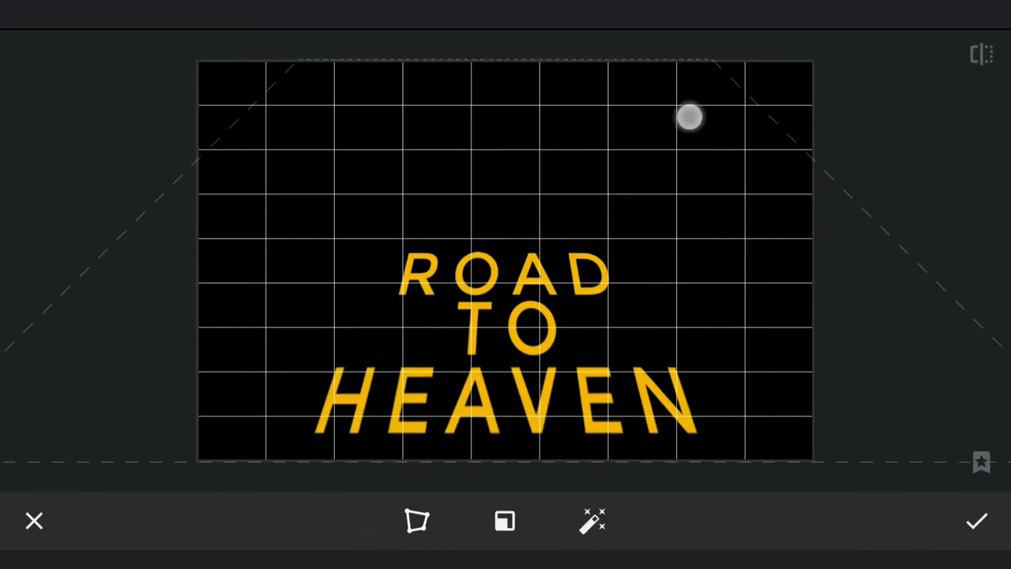
click(977, 522)
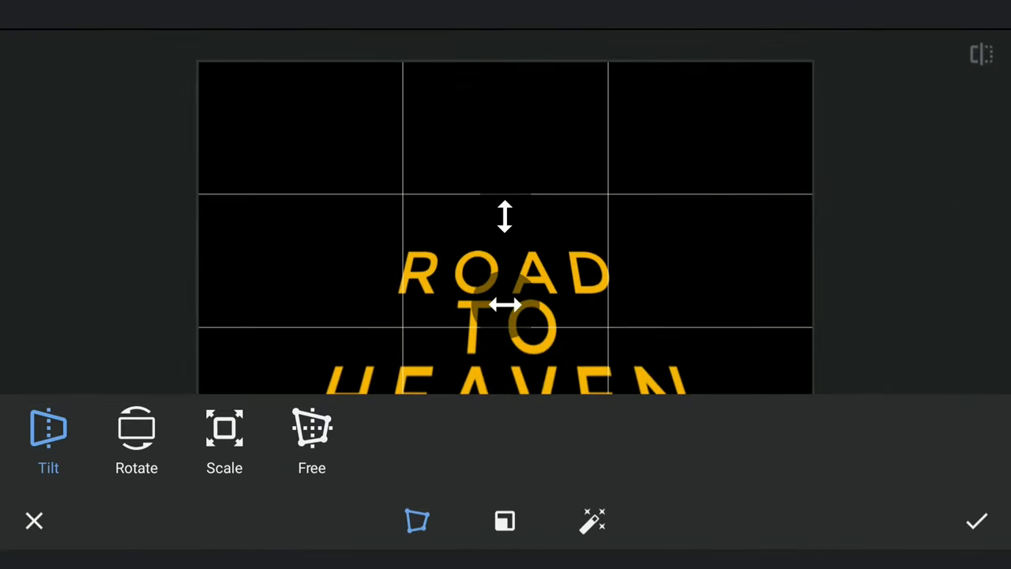
- Tilt the lettering back in Perspective so it lies like paint on a road
click(224, 439)
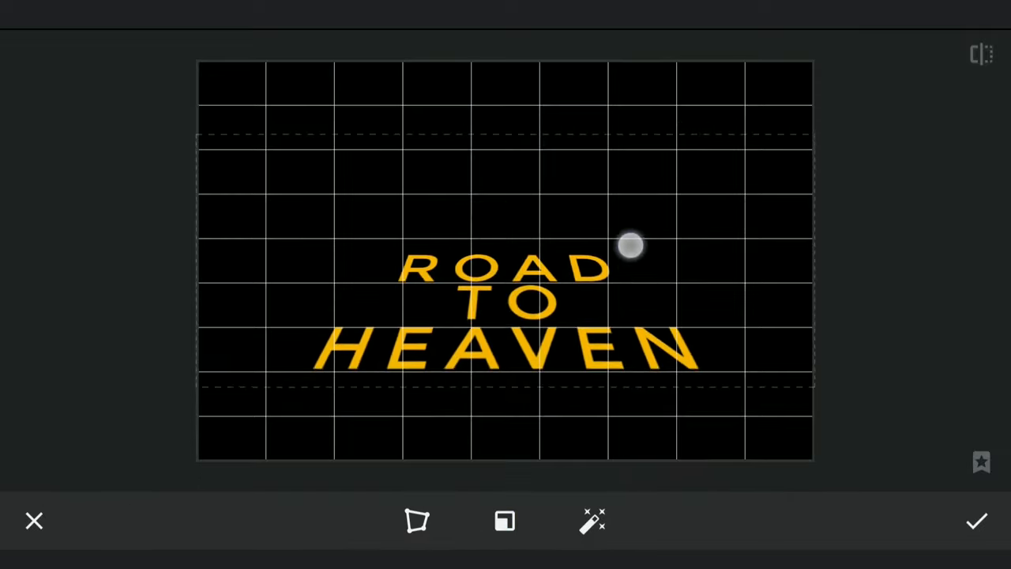
drag(632, 245, 620, 219)
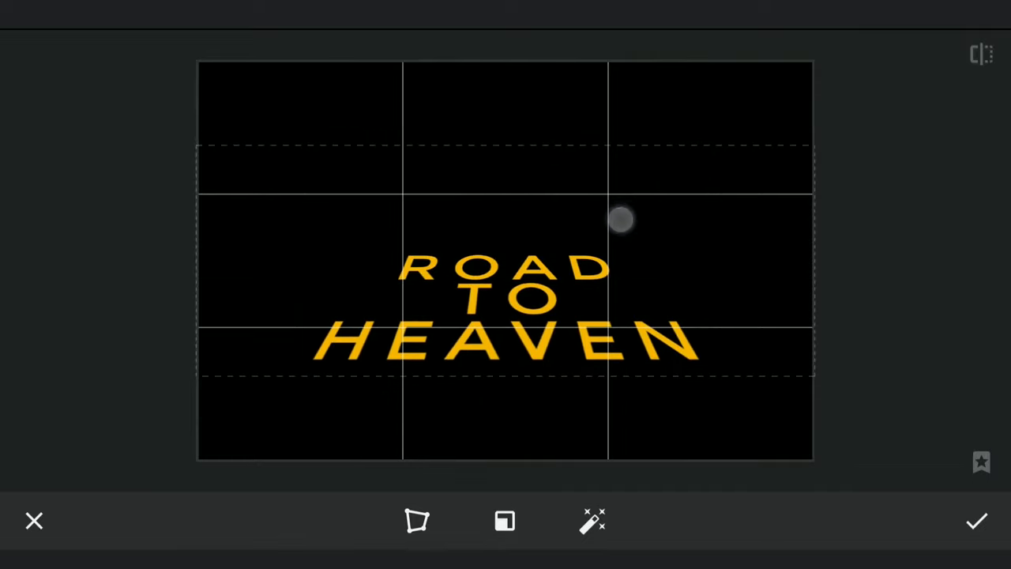
click(977, 522)
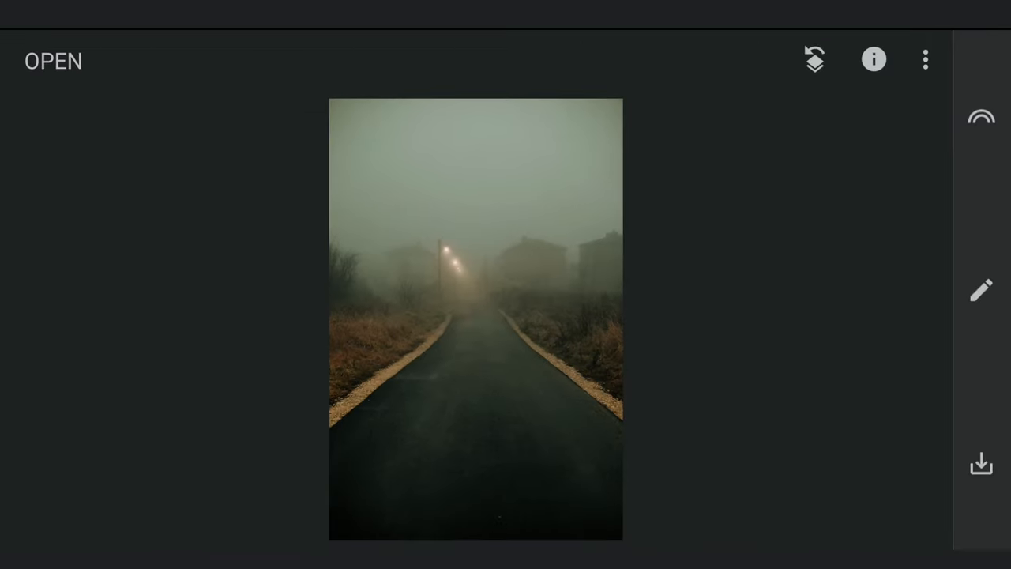
- Double-expose the lettering onto the foggy road with Overlay blend at low opacity
click(980, 289)
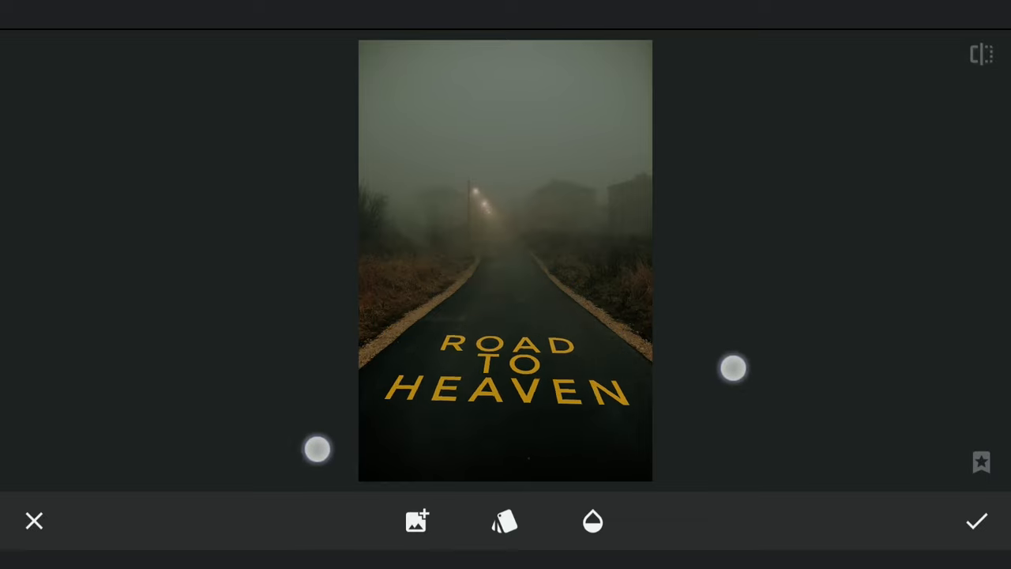
click(506, 522)
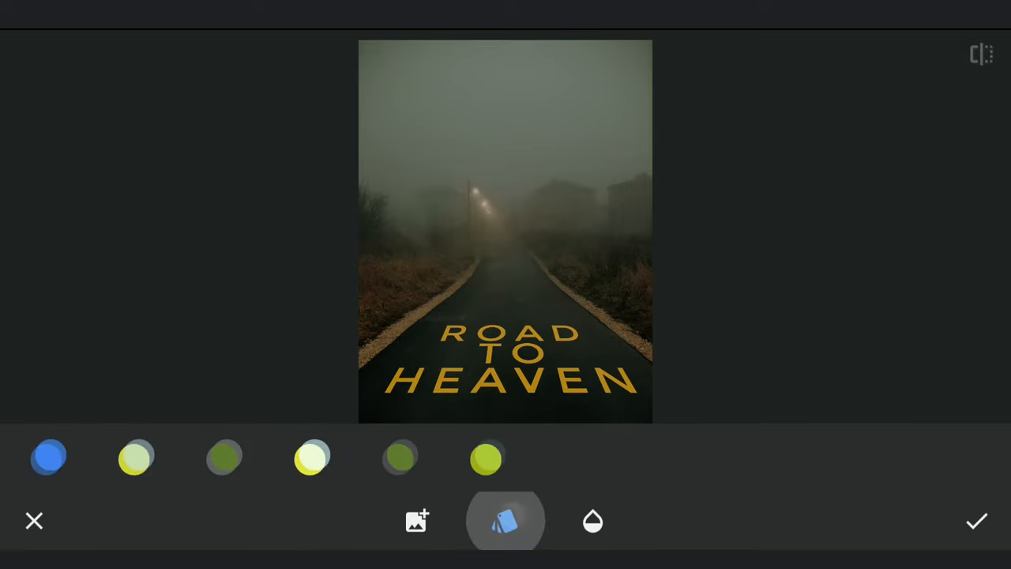
click(488, 428)
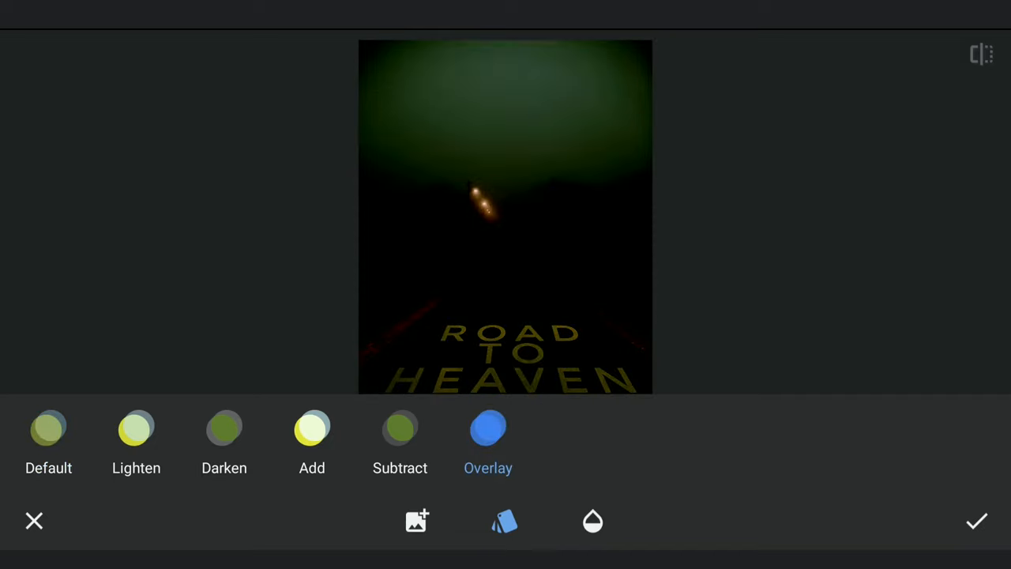
click(593, 522)
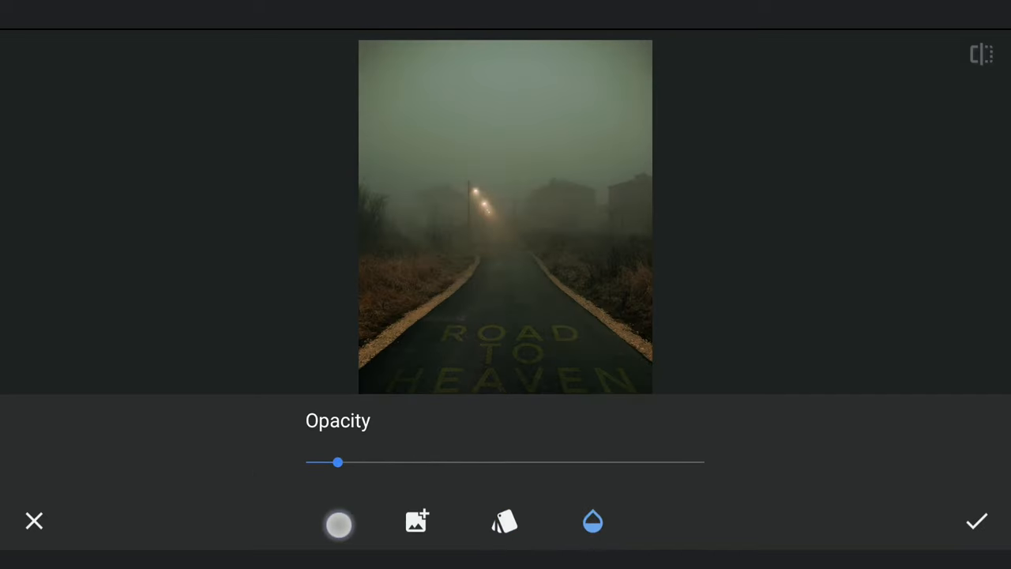
drag(338, 462, 373, 461)
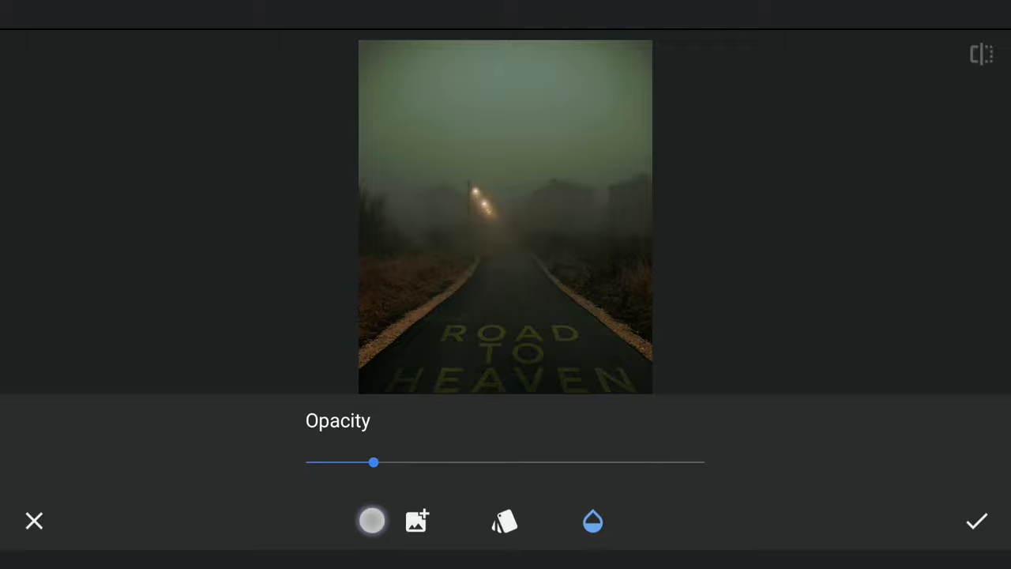
click(976, 521)
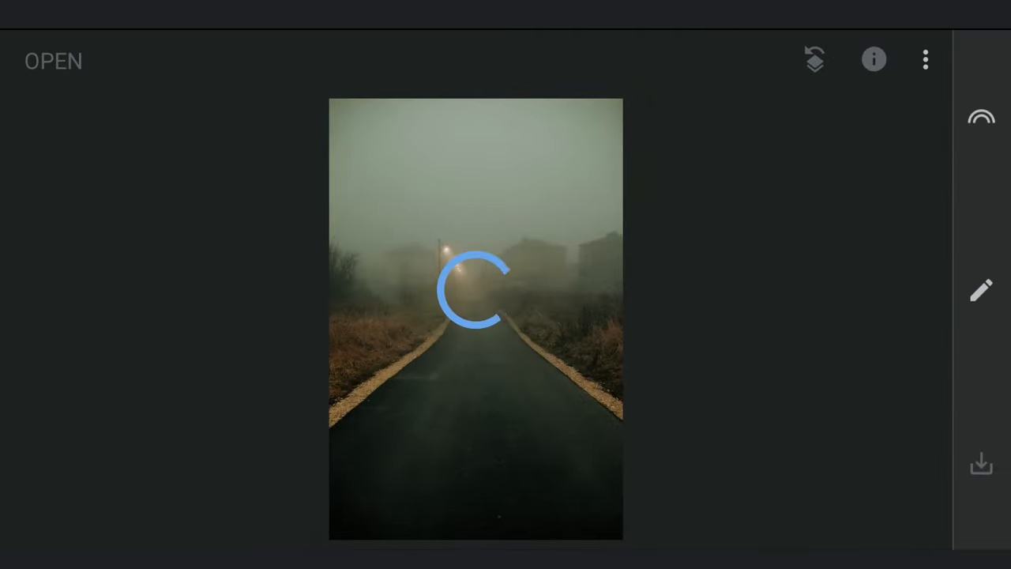
- Place a Selective point on the road lettering and adjust its local brightness
click(980, 291)
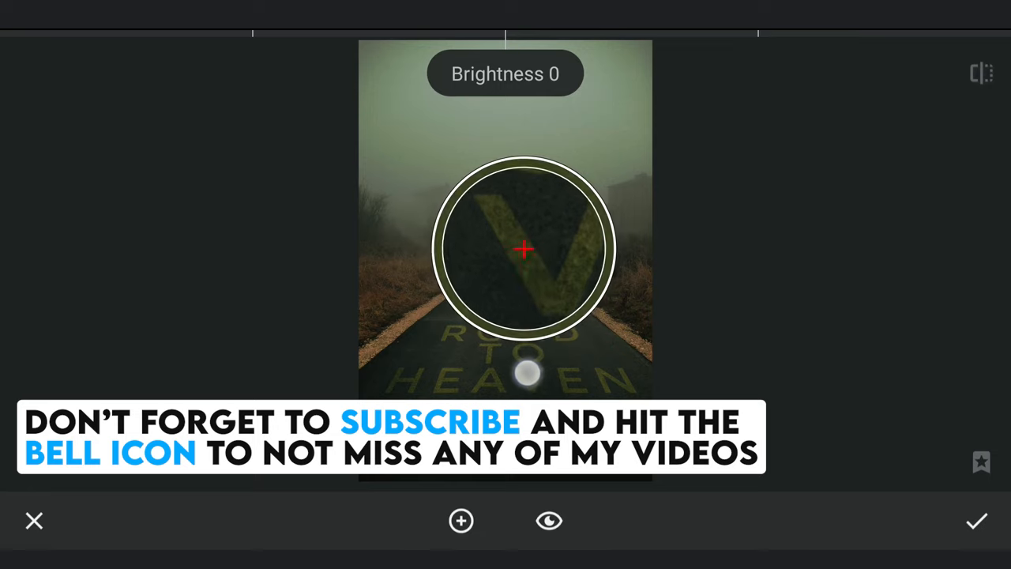
drag(528, 376, 531, 364)
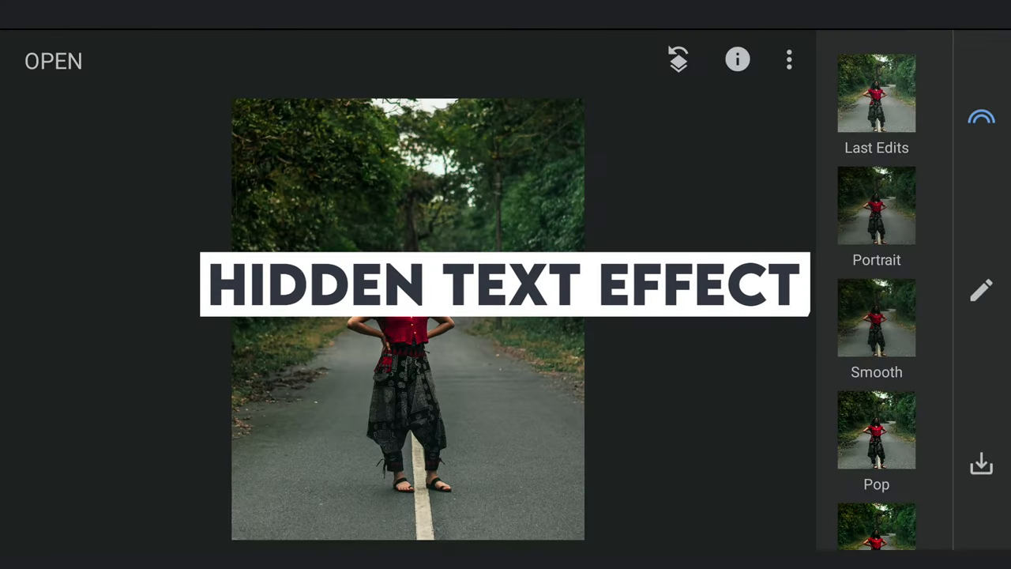
- Add bold lettering reading RED near the bottom of the woman photo with the Text tool
click(982, 290)
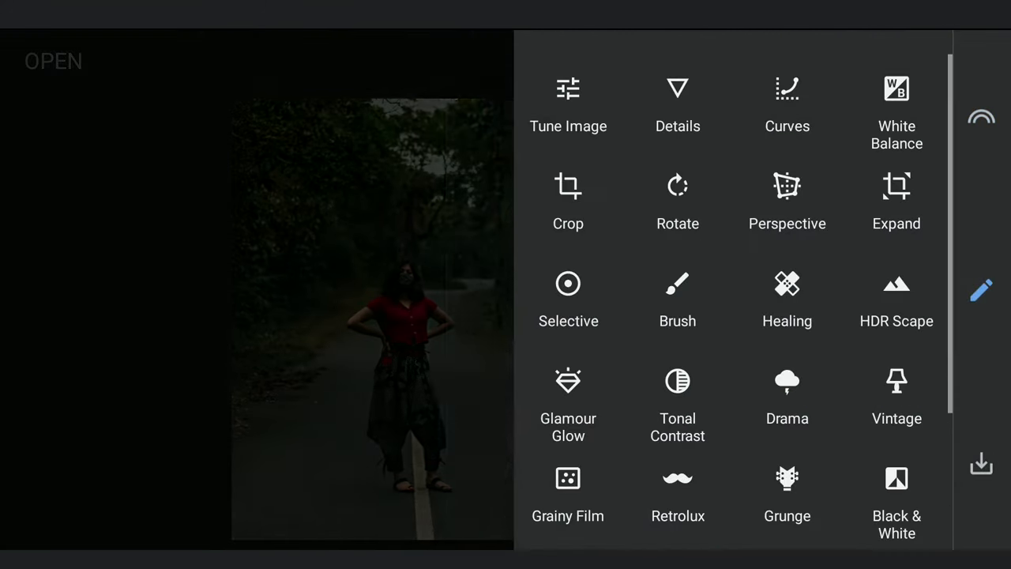
scroll(down, 3)
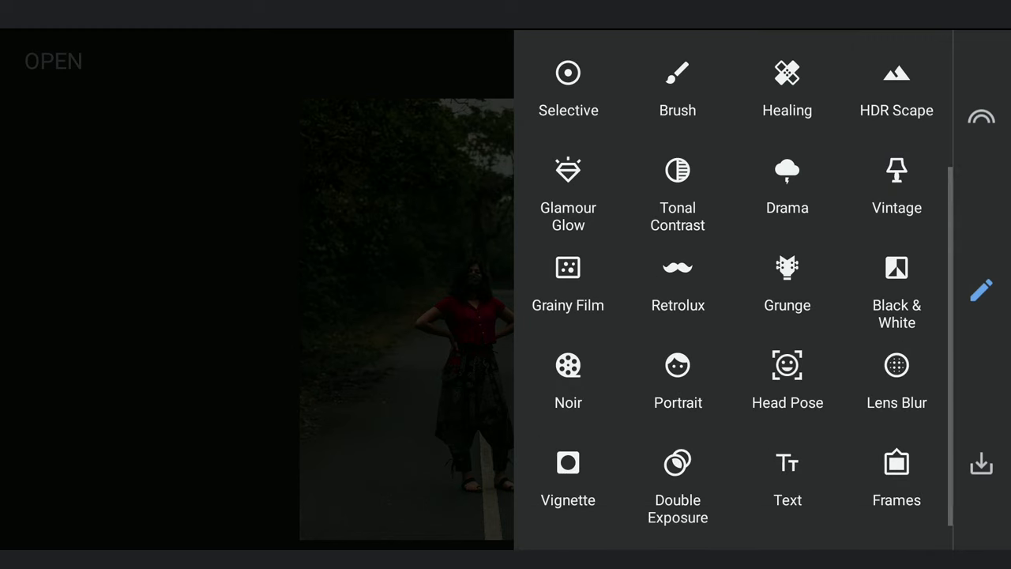
click(787, 474)
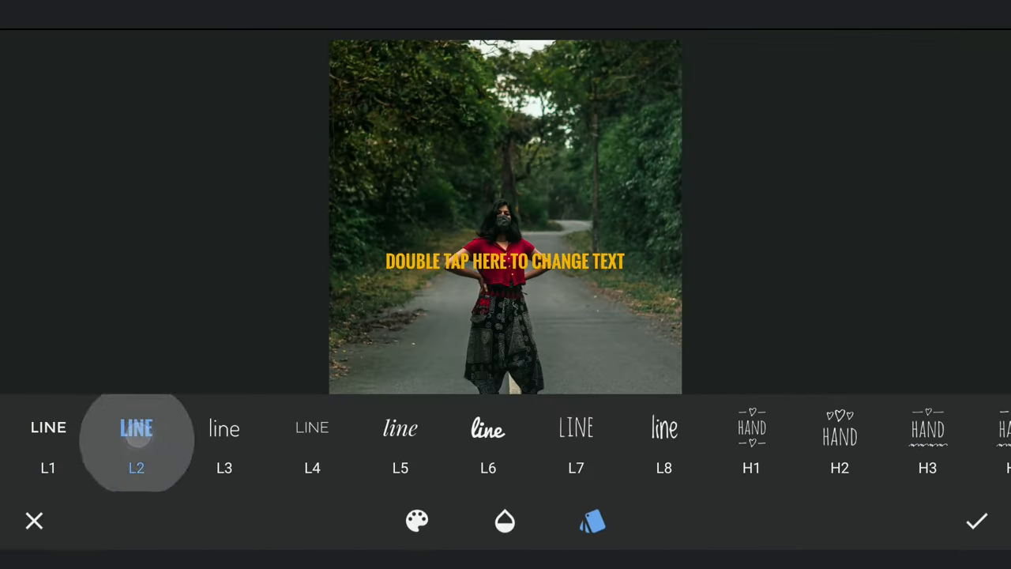
double_click(506, 262)
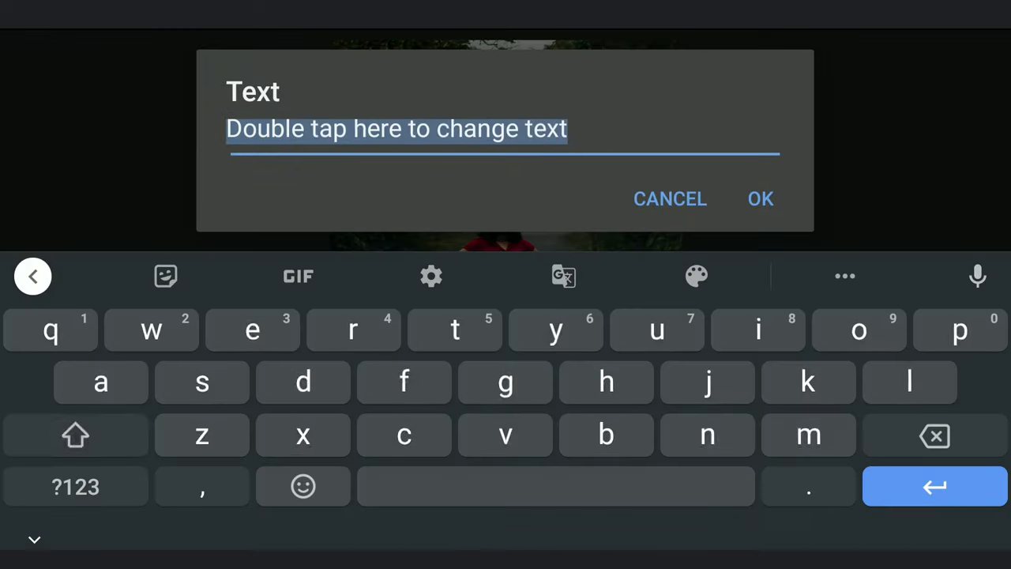
click(759, 199)
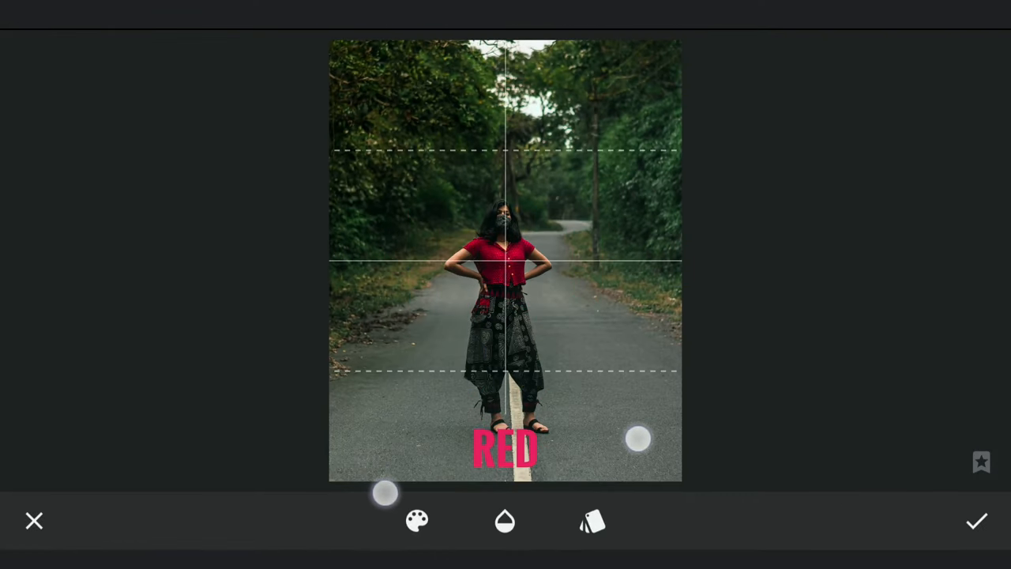
click(977, 521)
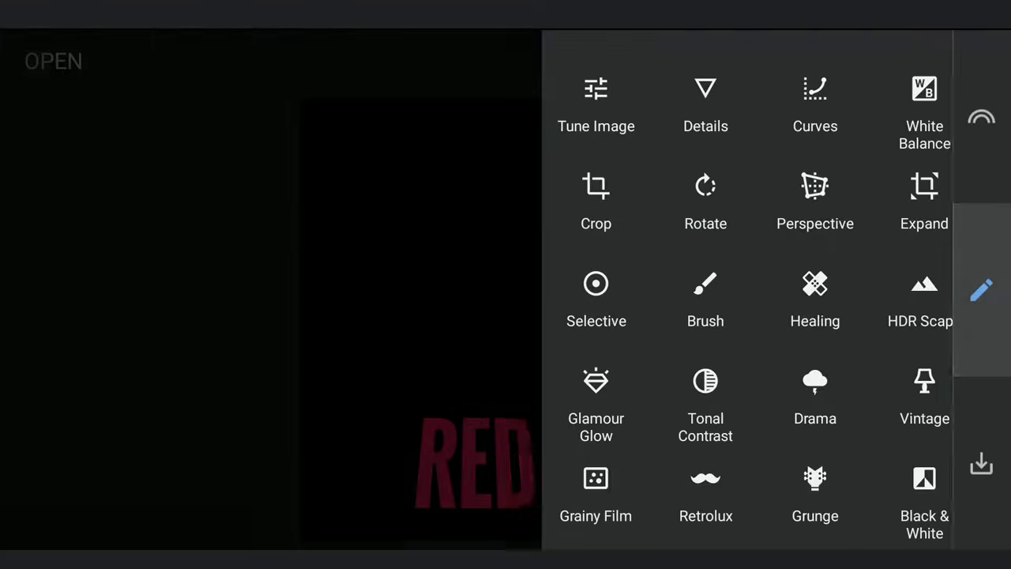
- Tilt the RED lettering back in Perspective, then return to the original woman photo
click(816, 202)
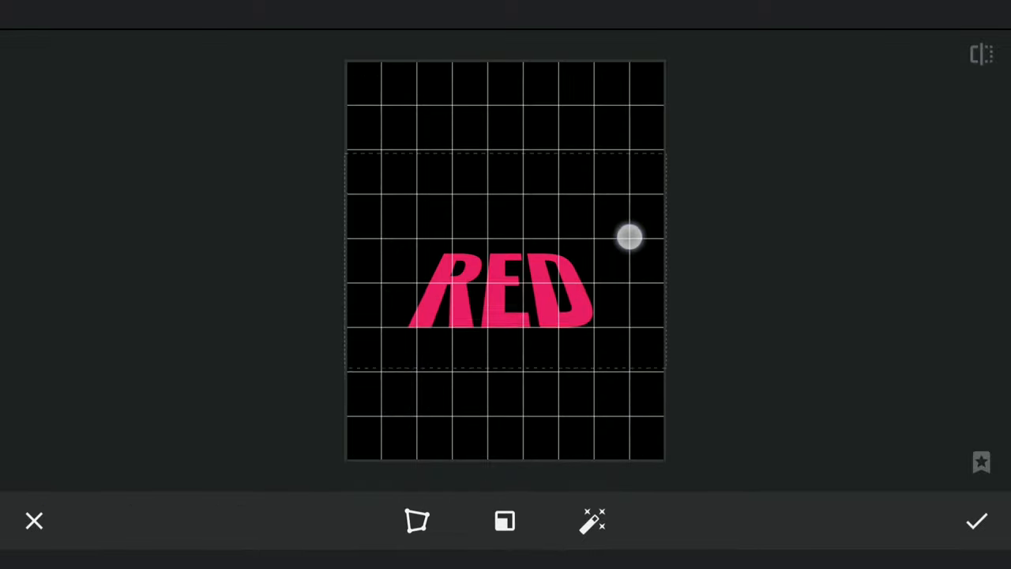
click(977, 522)
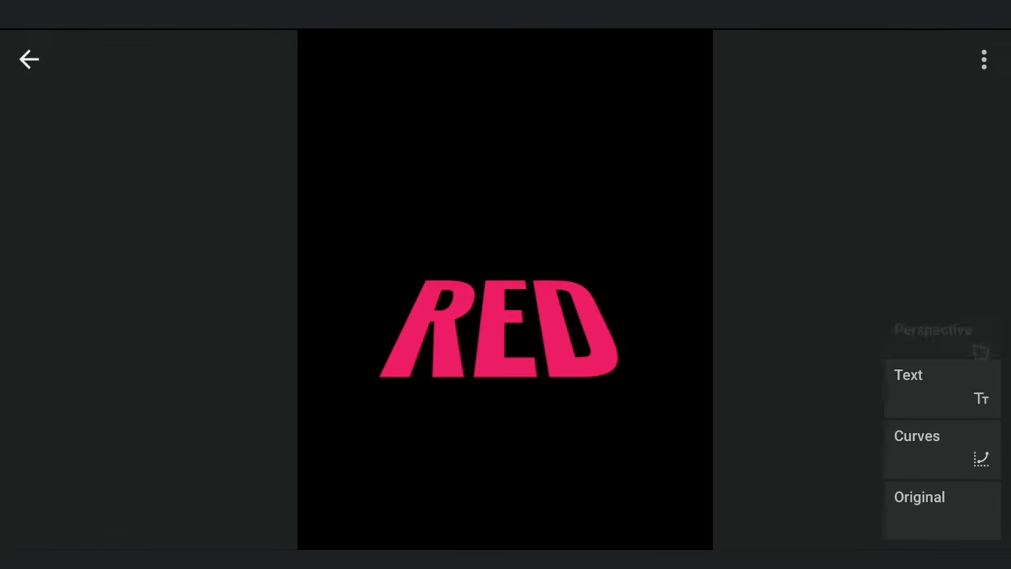
click(29, 60)
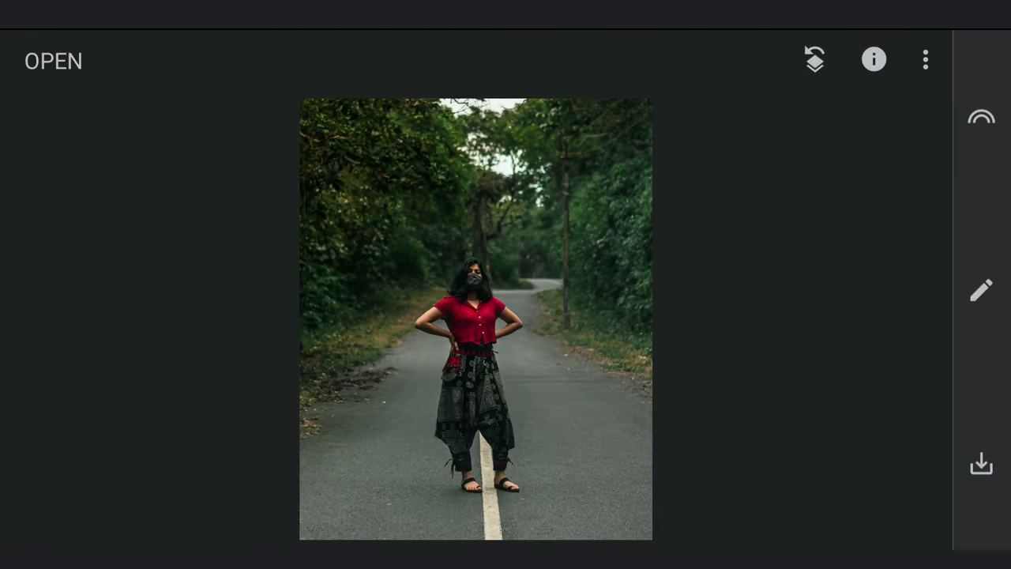
- Double-expose the pink RED image onto the road beneath the woman at lowered opacity
click(981, 291)
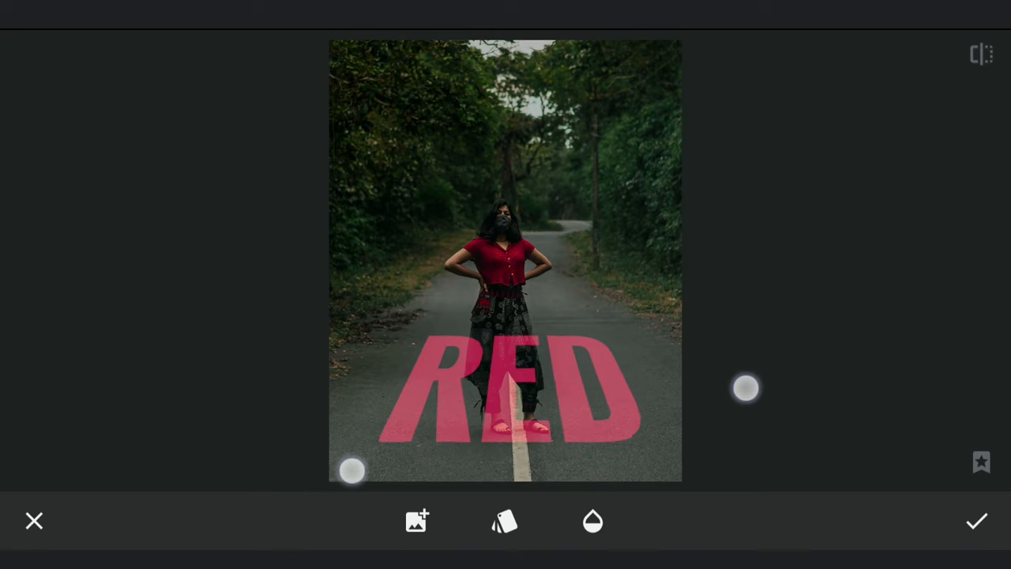
click(506, 521)
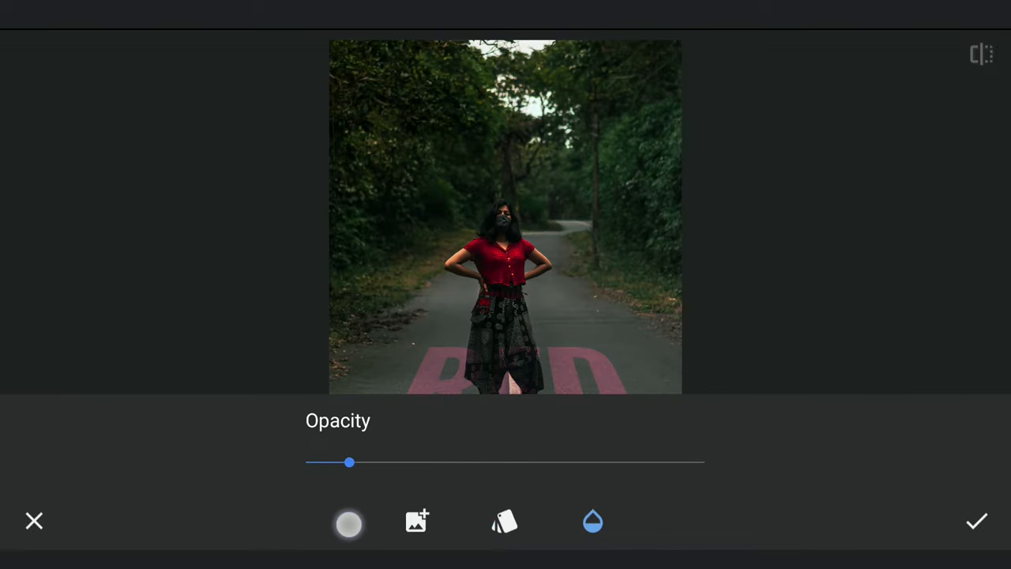
drag(351, 461, 370, 461)
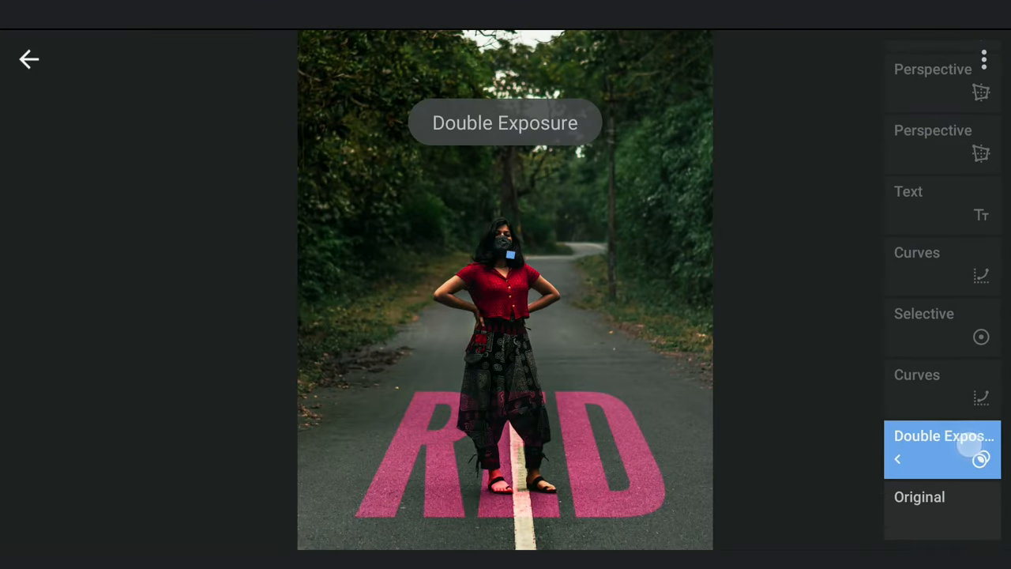
- Reopen Double Exposure from the Edit Stack and set the mask brush strength to 0 for painting over her legs
click(942, 448)
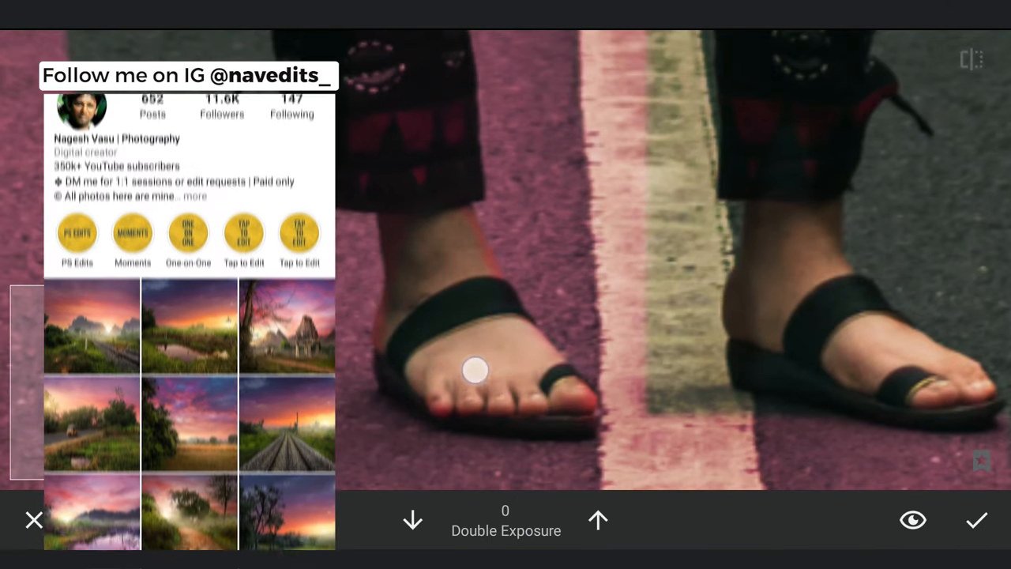
click(598, 519)
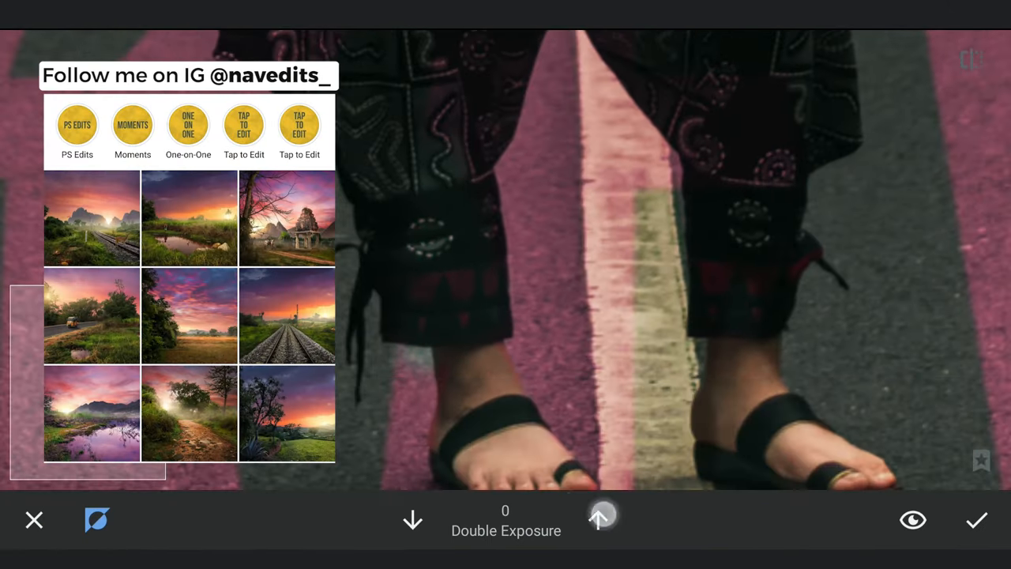
click(597, 519)
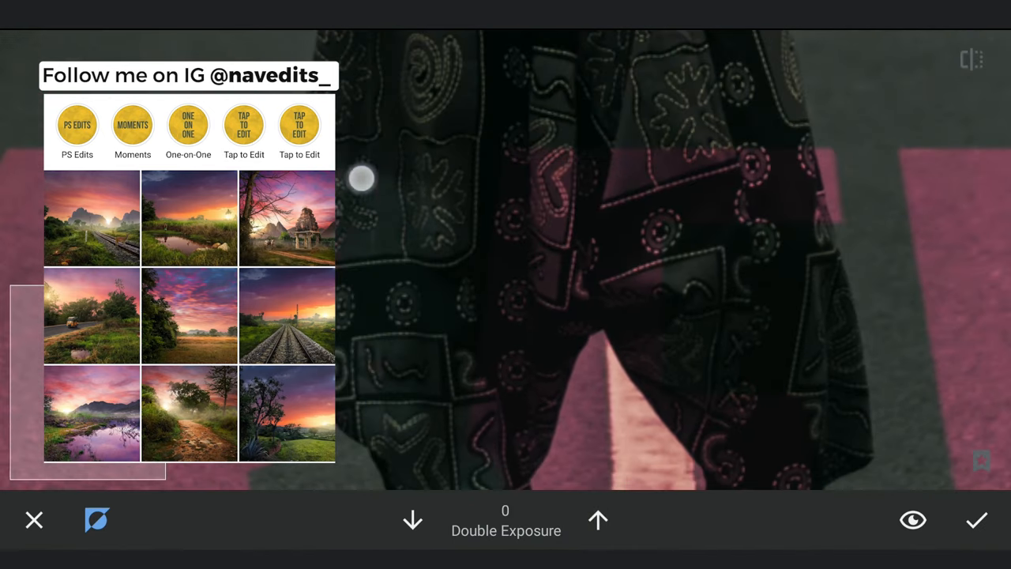